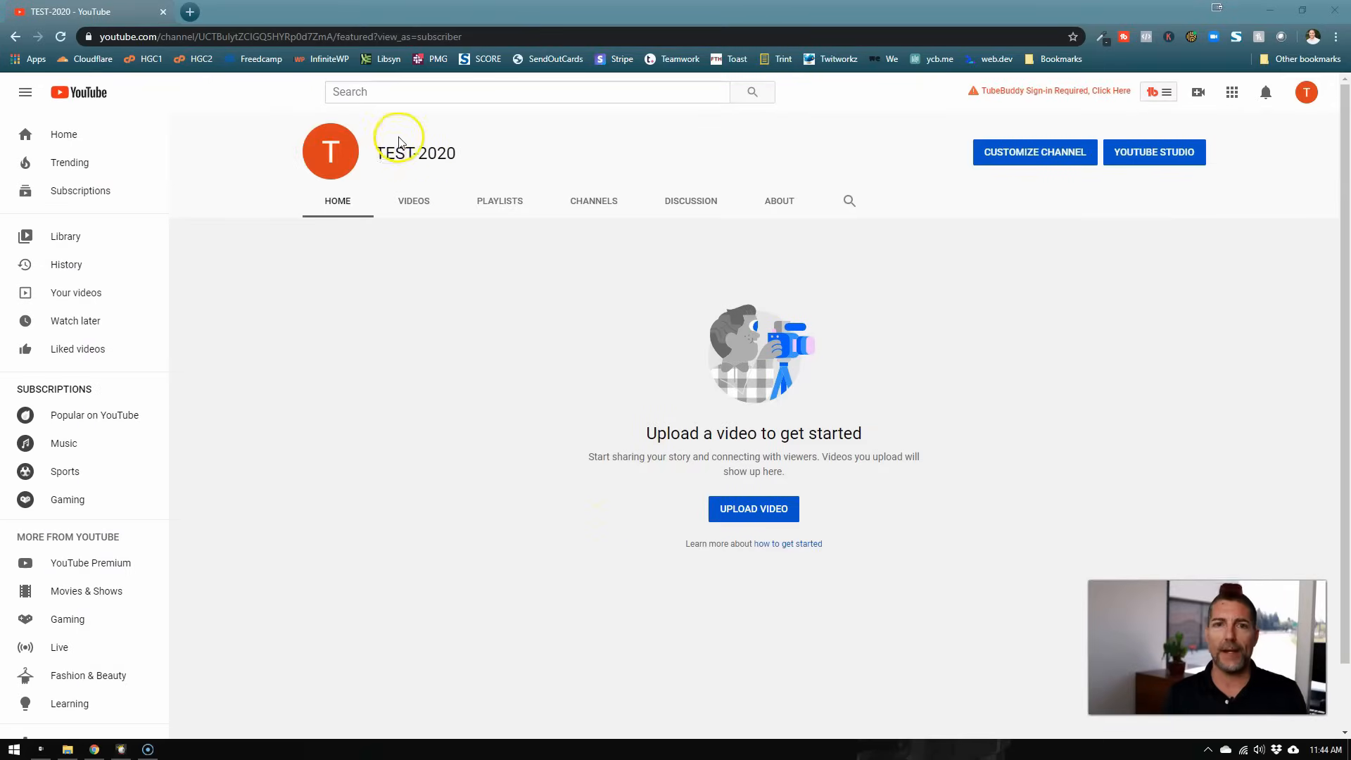
mouse_move(642, 444)
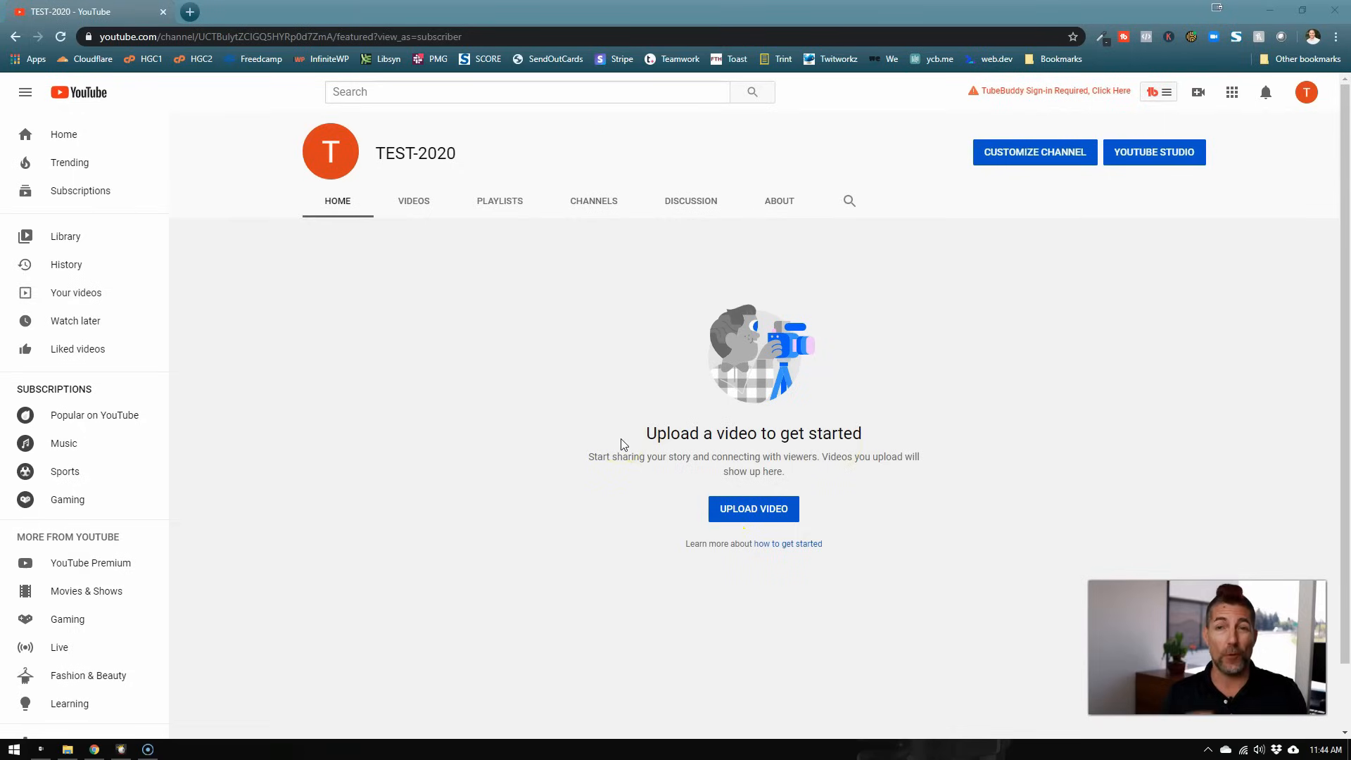
Show the TEST-2020 channel's Videos tab, confirming it has no uploads yet.
left_click(413, 201)
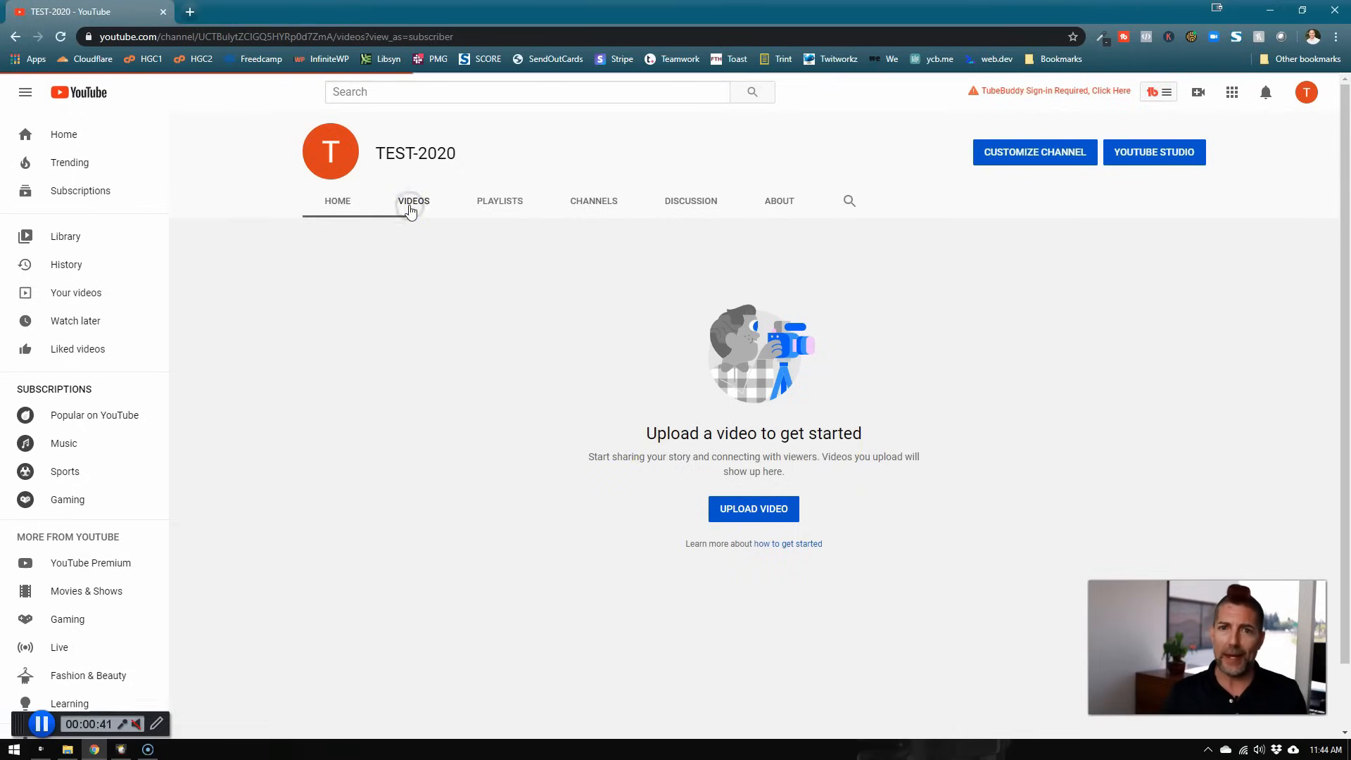
left_click(413, 200)
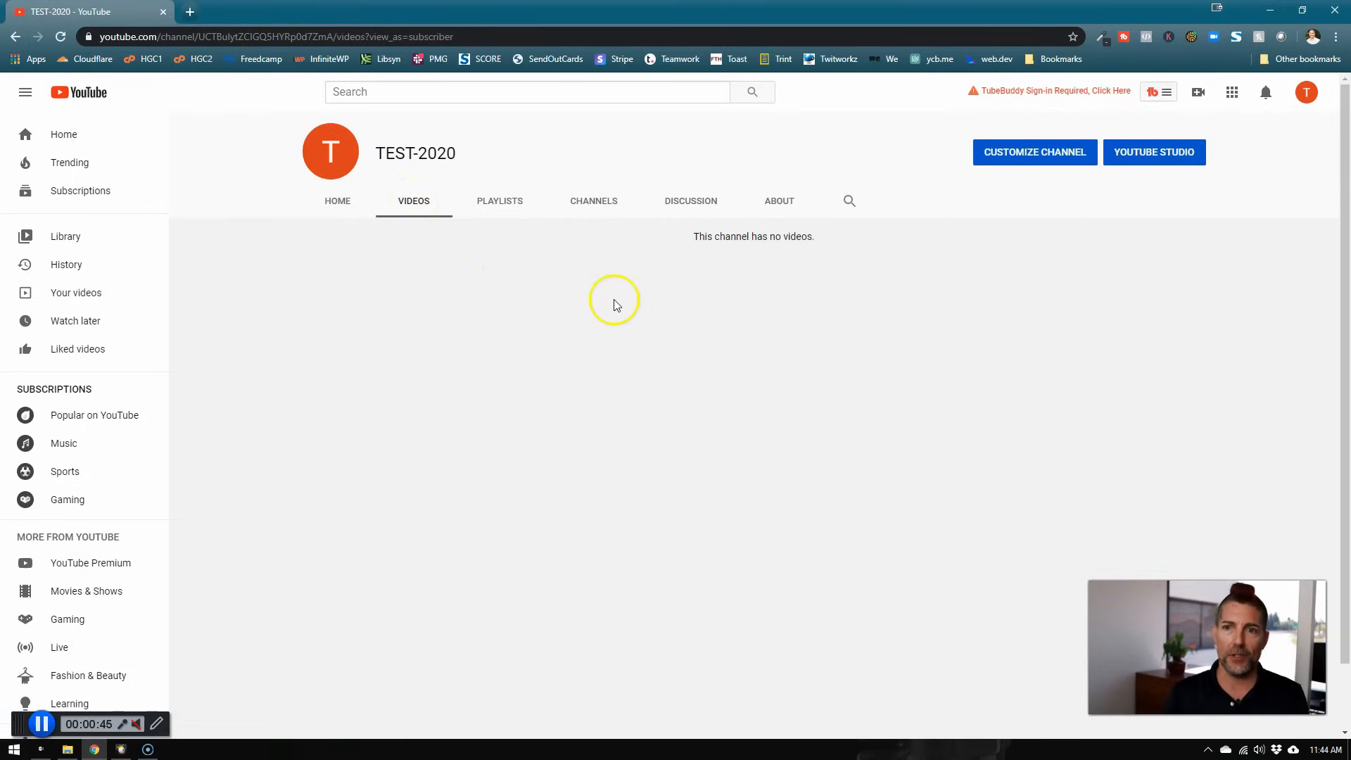
mouse_move(734, 263)
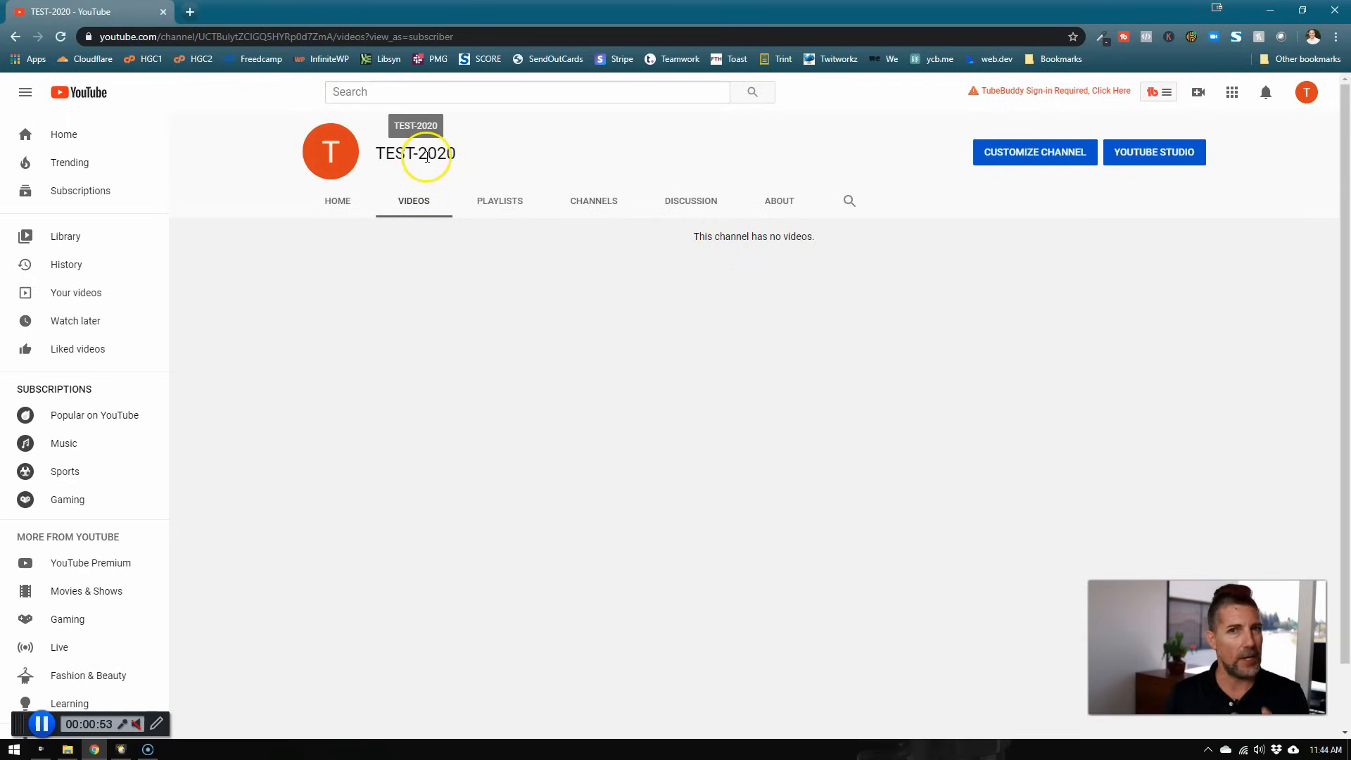
mouse_move(1230, 272)
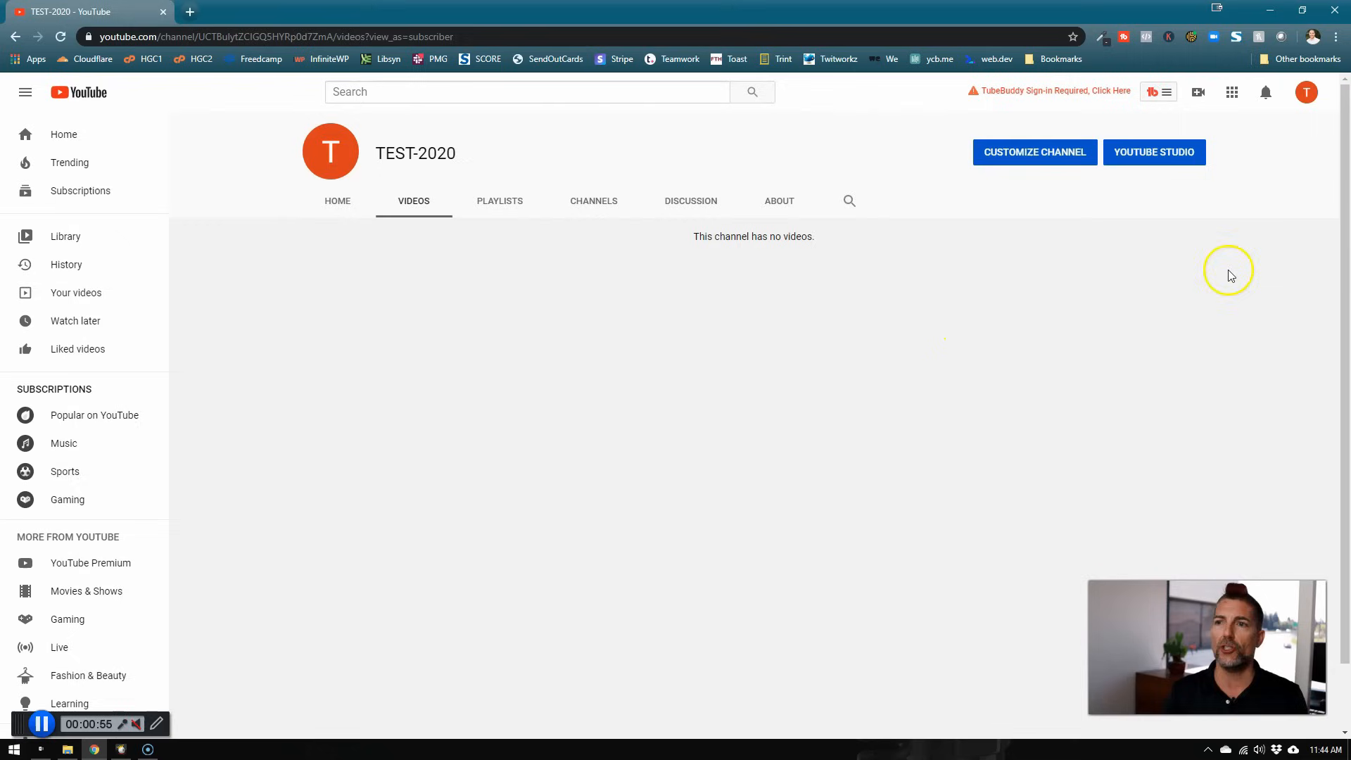
Go to YouTube Studio from the account menu to reach the TEST-2020 dashboard.
left_click(1305, 92)
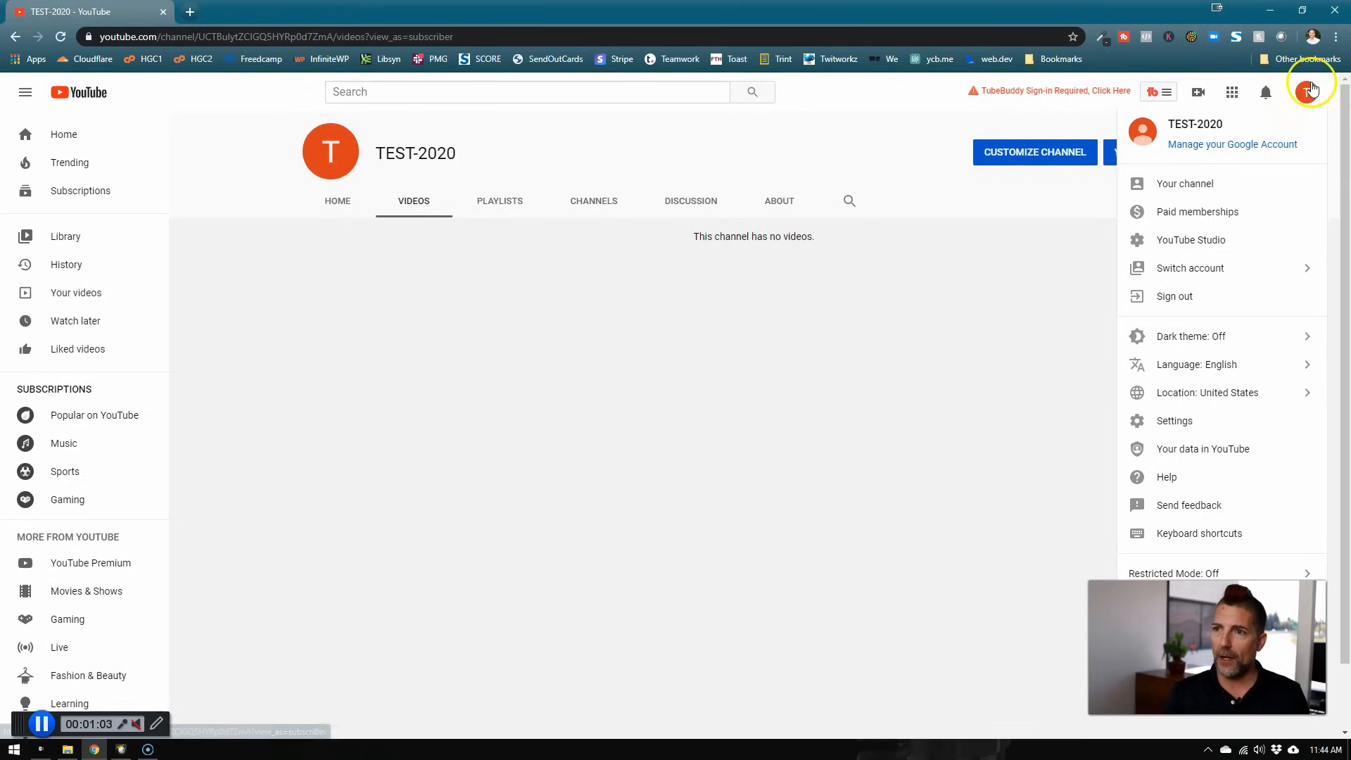
mouse_move(1196, 239)
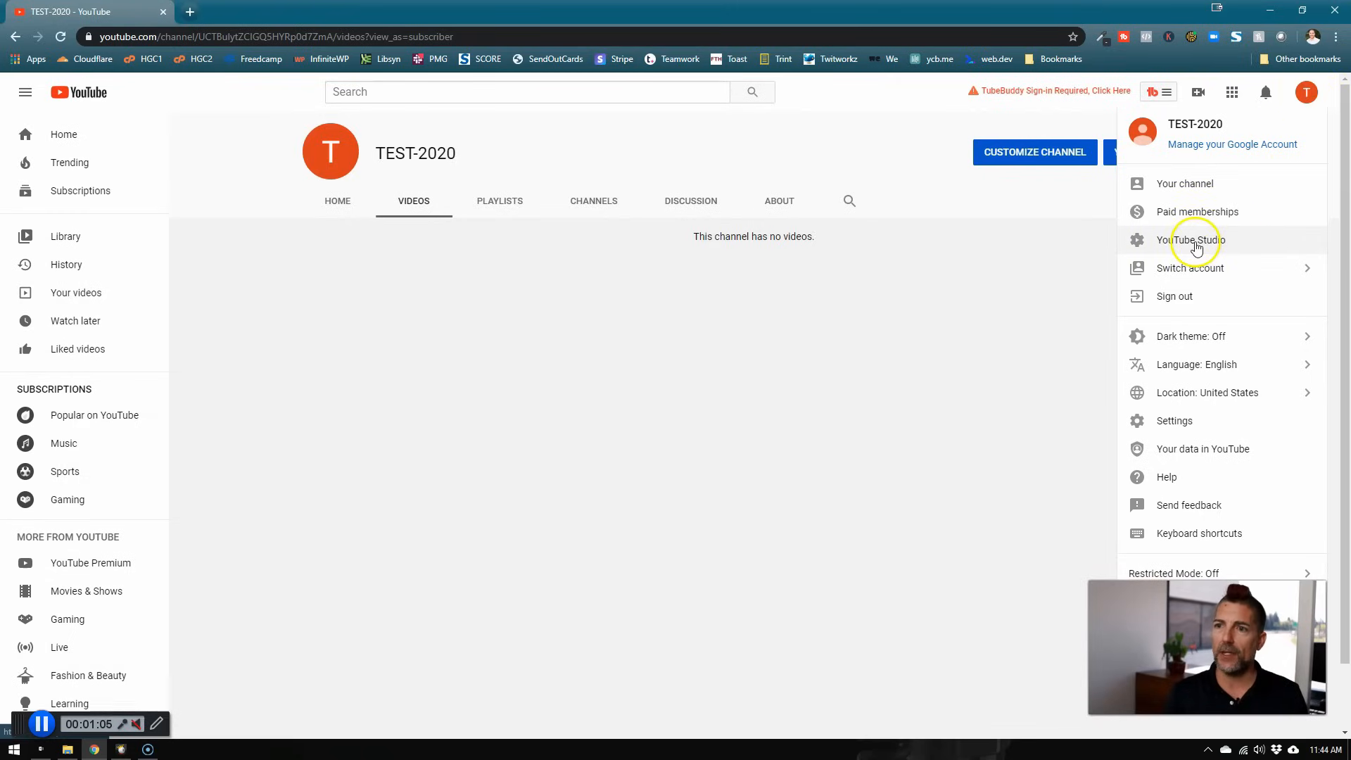
left_click(1191, 239)
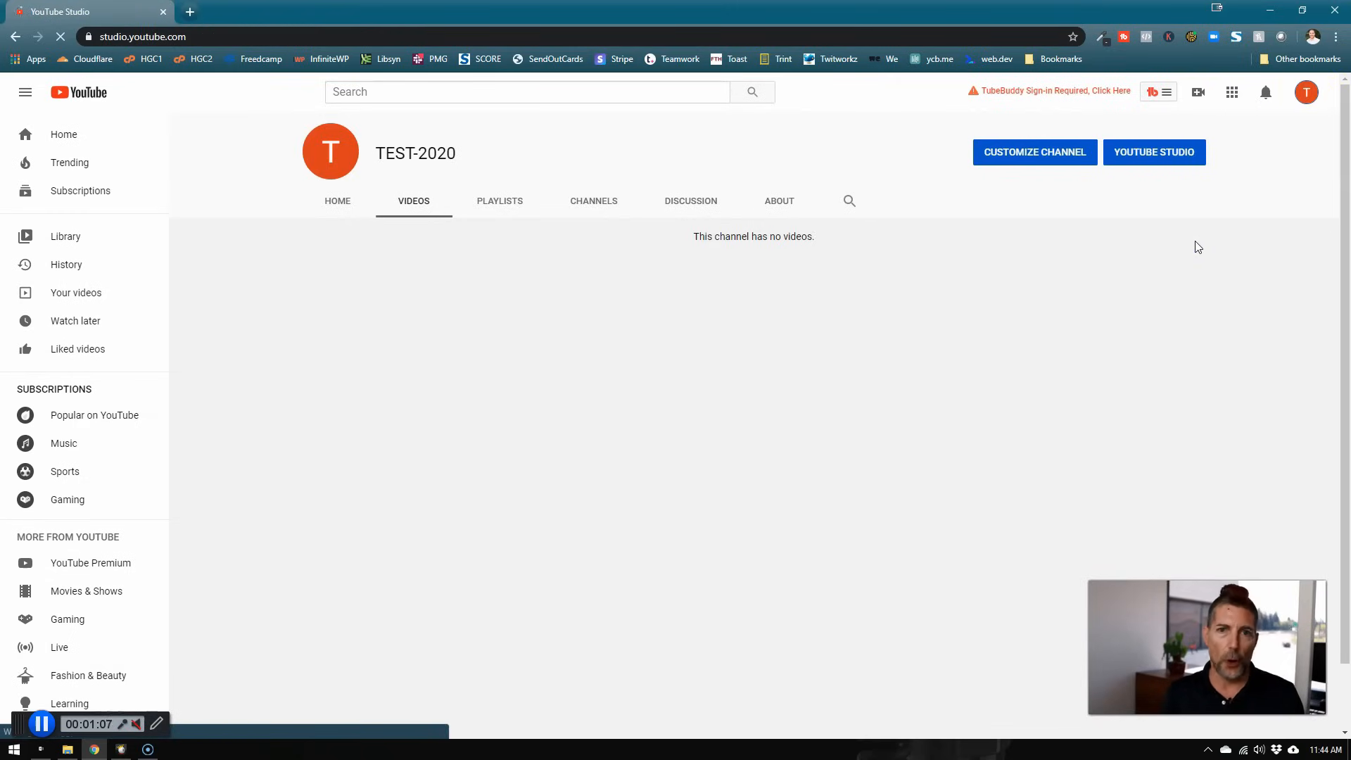
left_click(1153, 152)
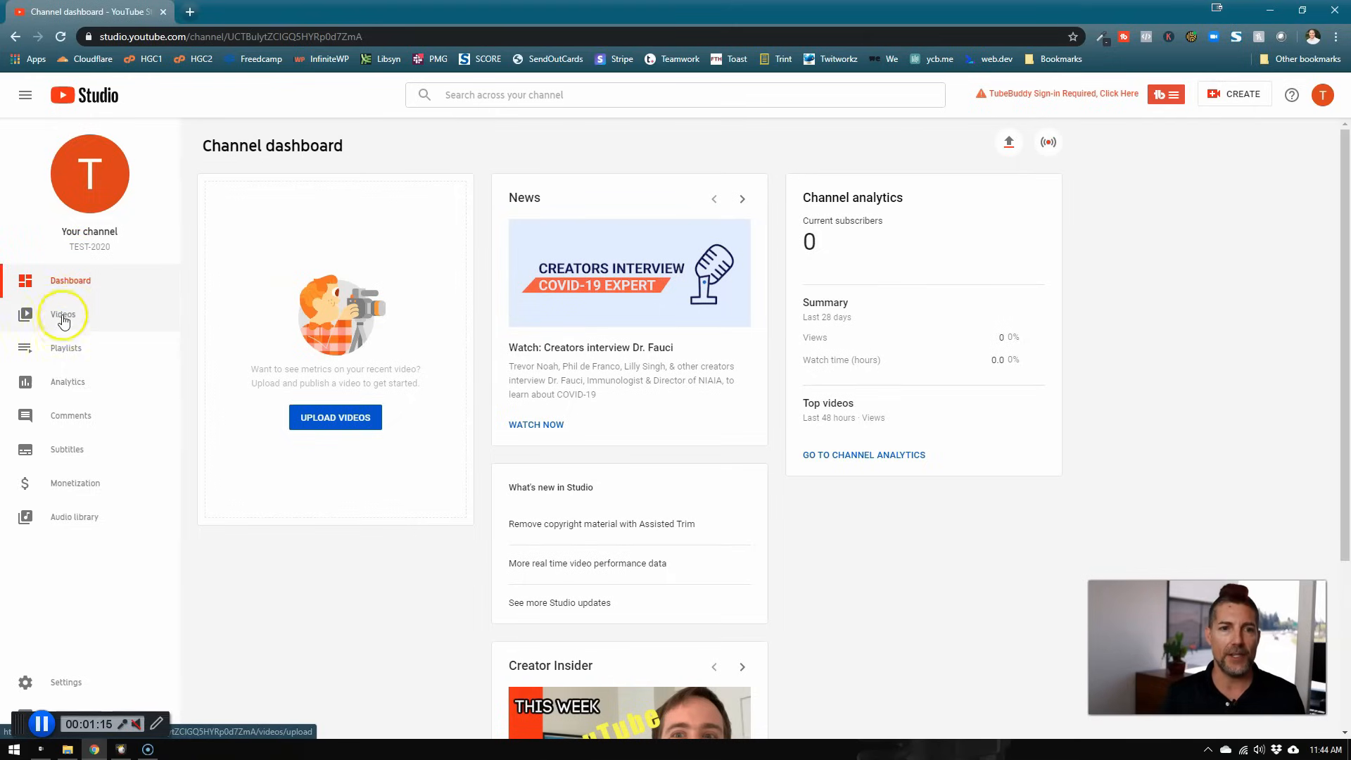
Show Studio's Videos list with the unlisted DJI 0001 Outdoor Test Footage upload.
left_click(62, 314)
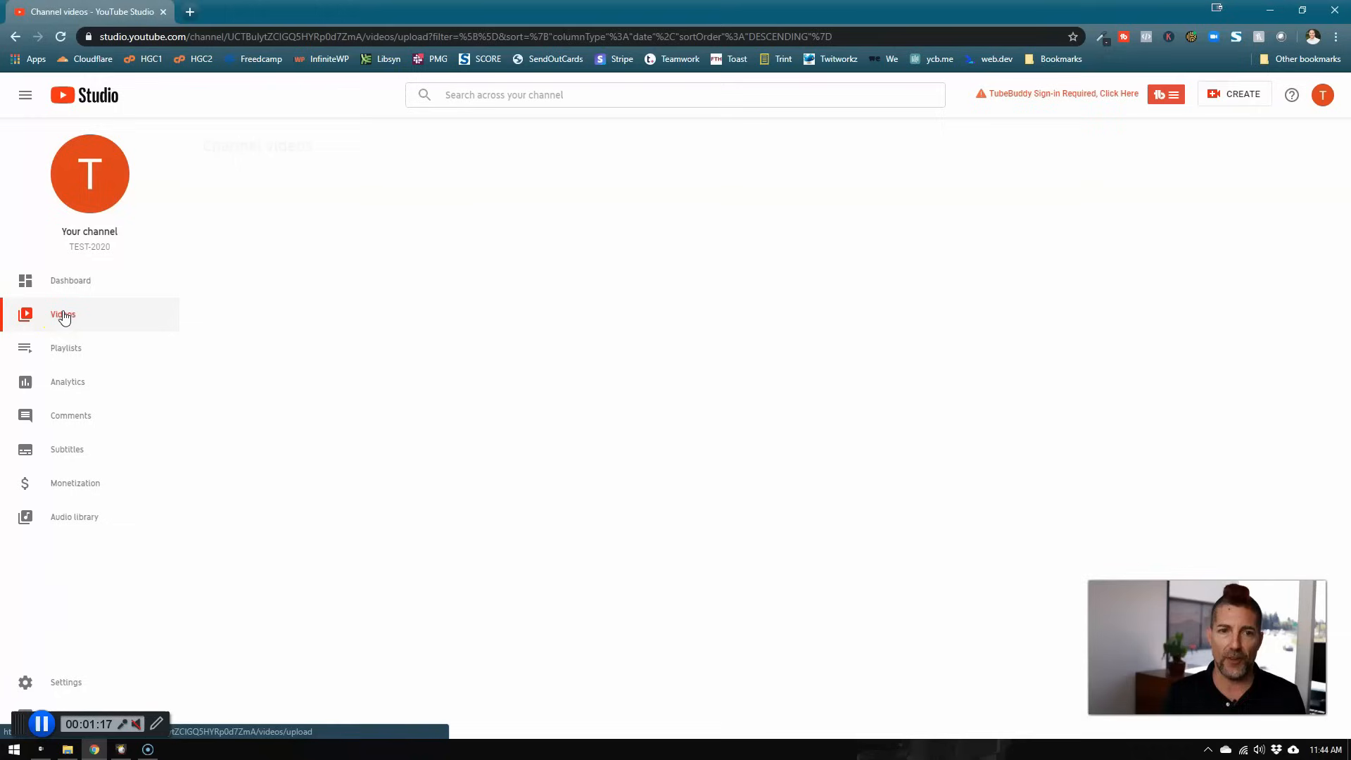
left_click(62, 315)
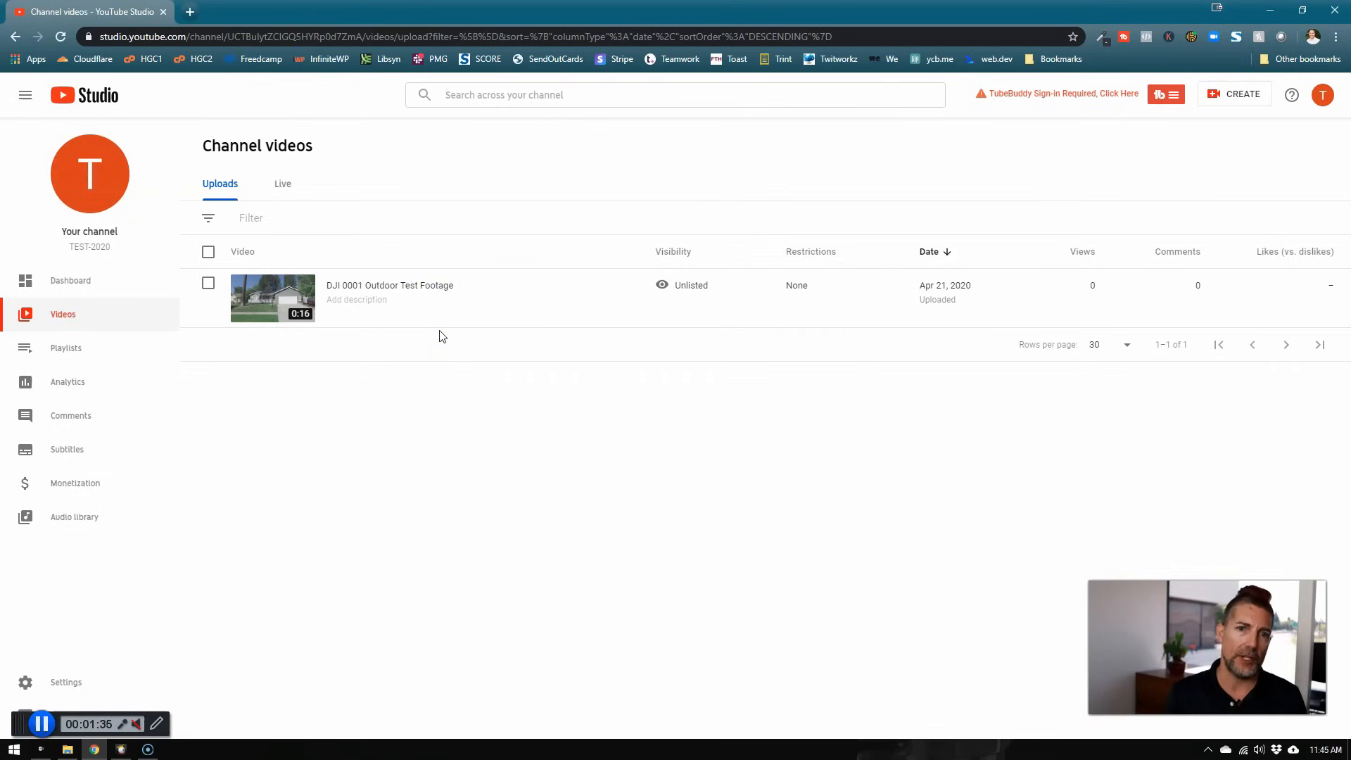
mouse_move(694, 285)
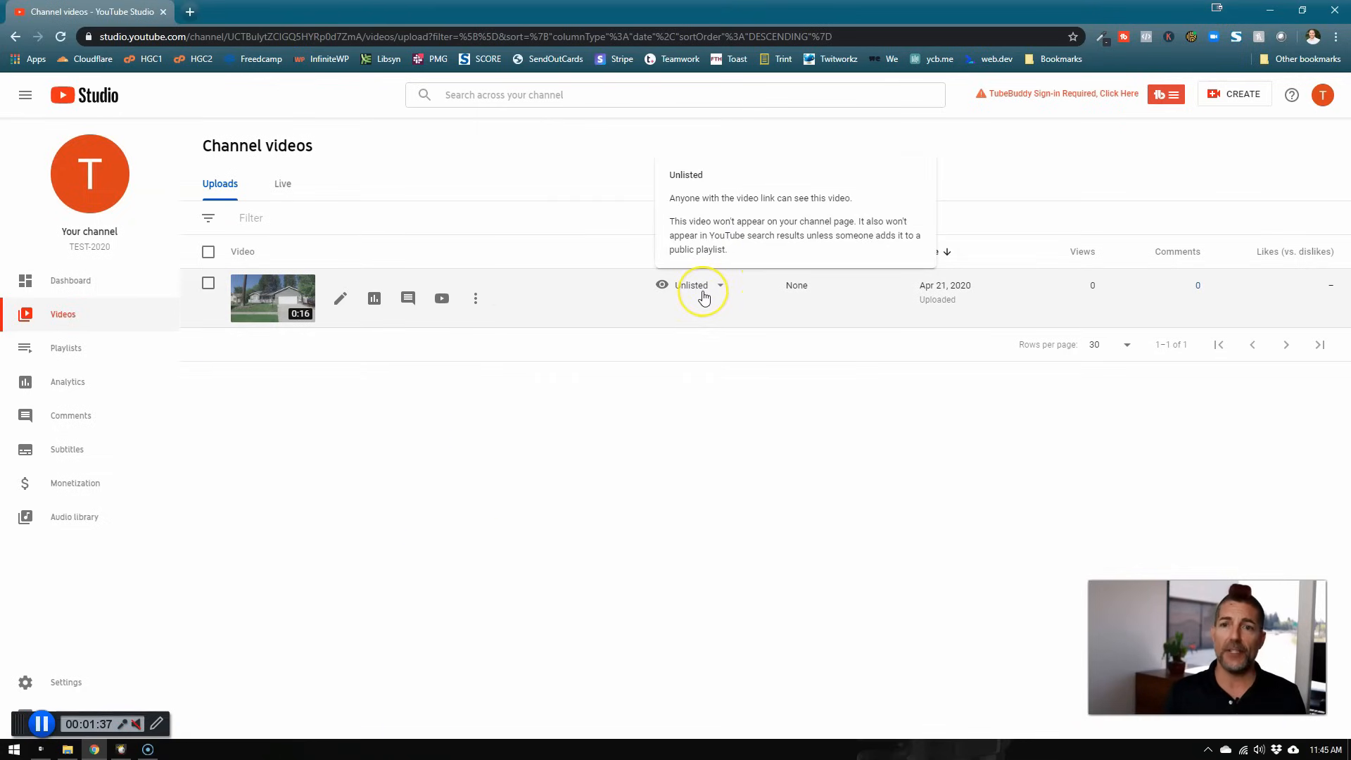
Change DJI 0001 Outdoor Test Footage visibility from Unlisted to Public and publish.
left_click(702, 285)
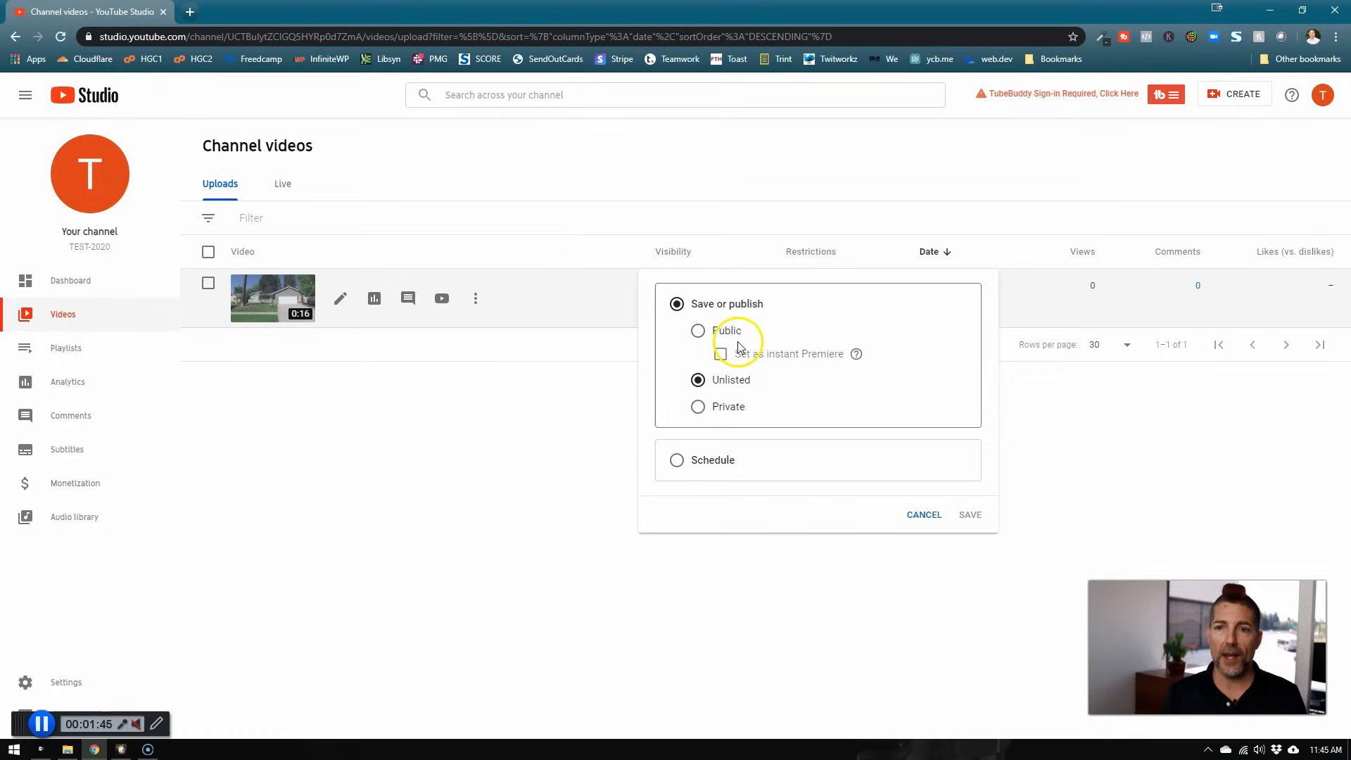
mouse_move(767, 406)
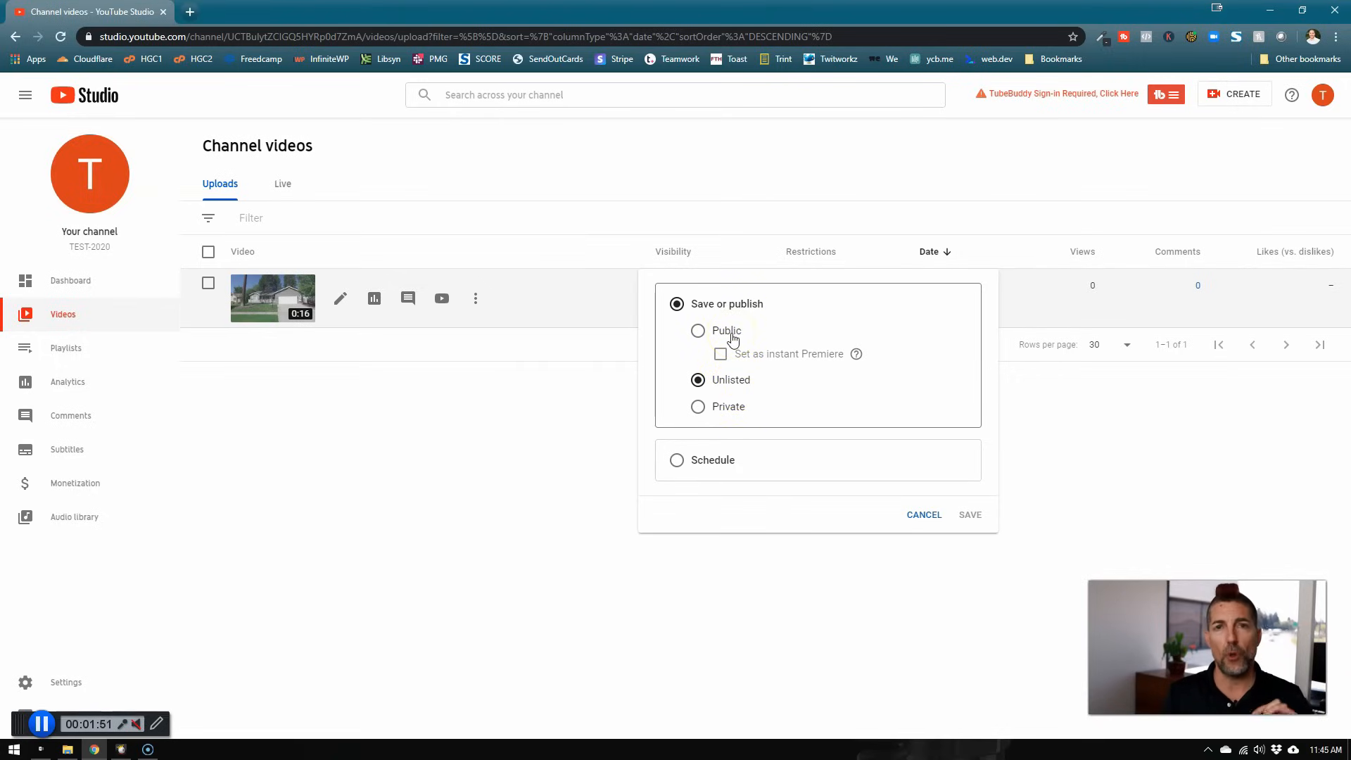
left_click(698, 330)
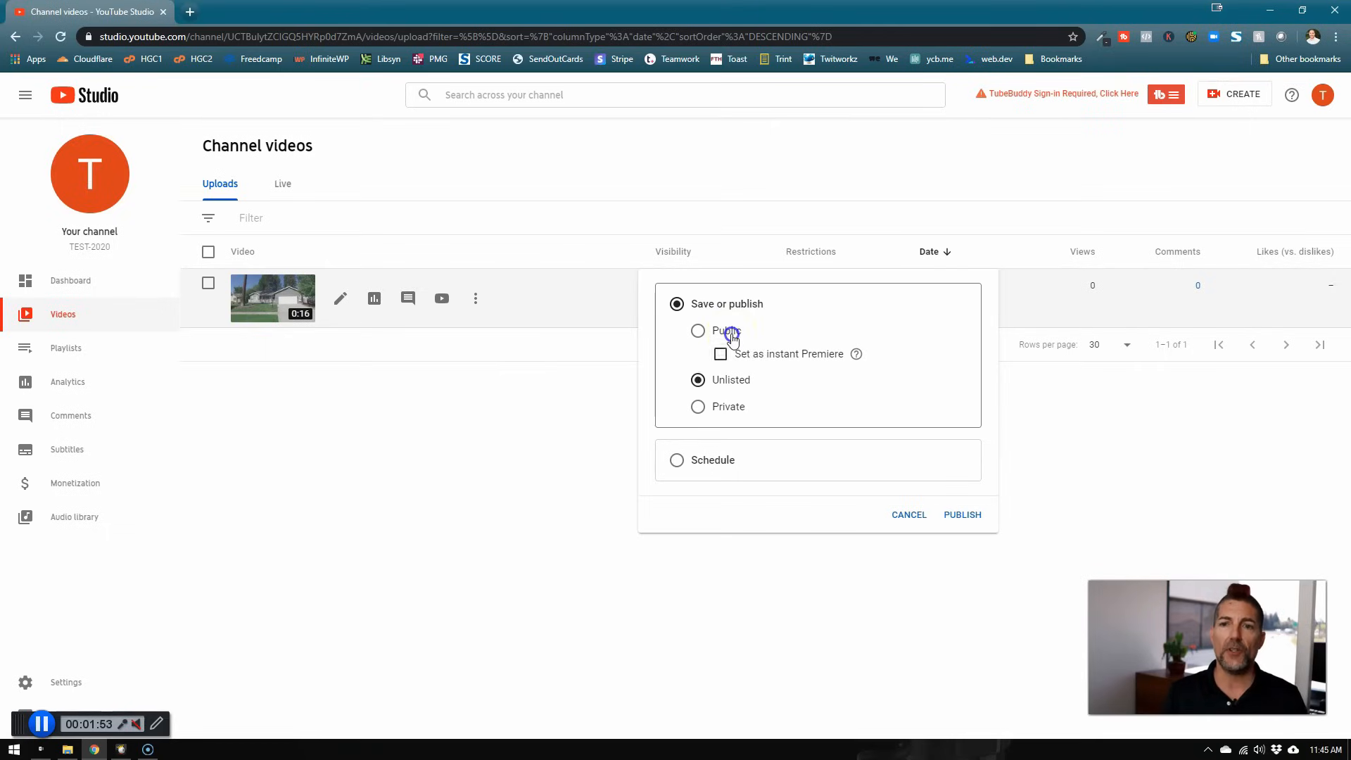
left_click(698, 330)
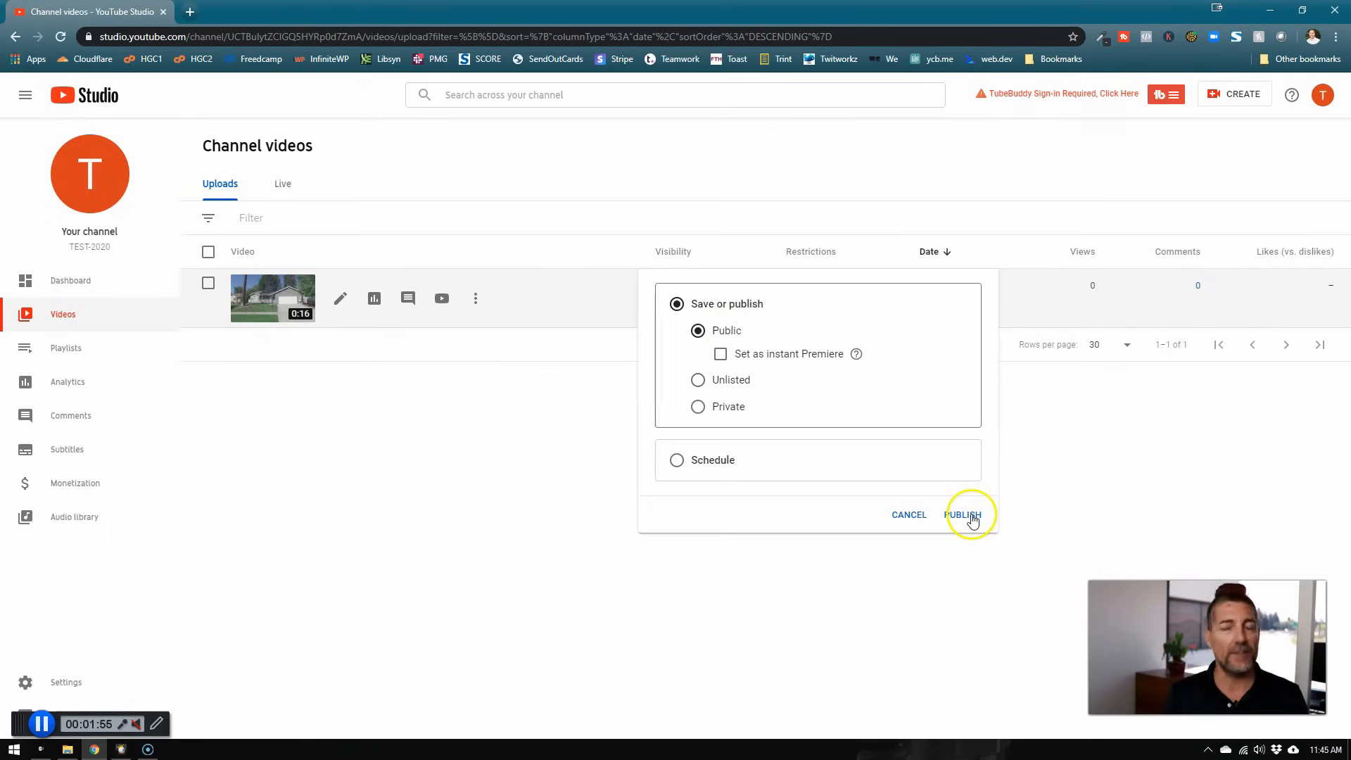
left_click(963, 515)
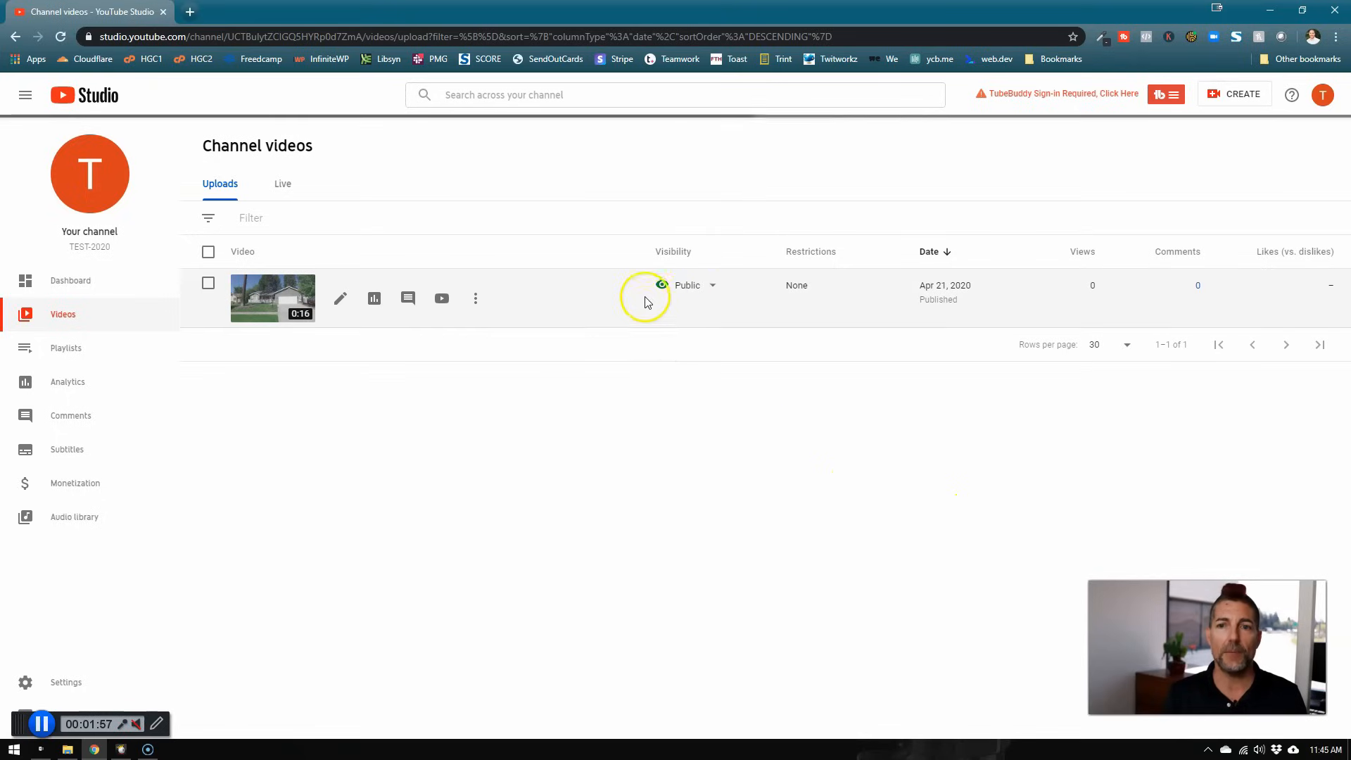
left_click(694, 285)
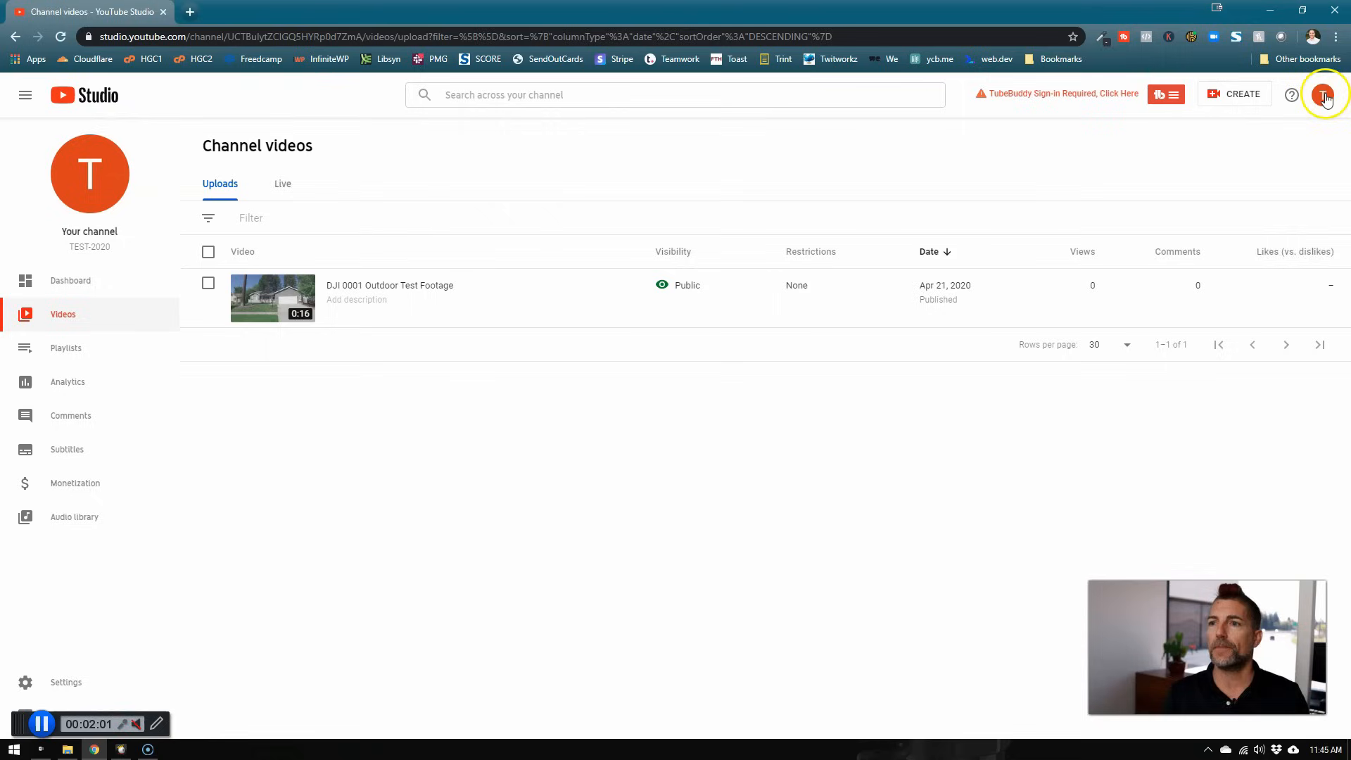
Confirm DJI 0001 Outdoor Test Footage on the channel's Videos tab, then return Home.
left_click(1323, 95)
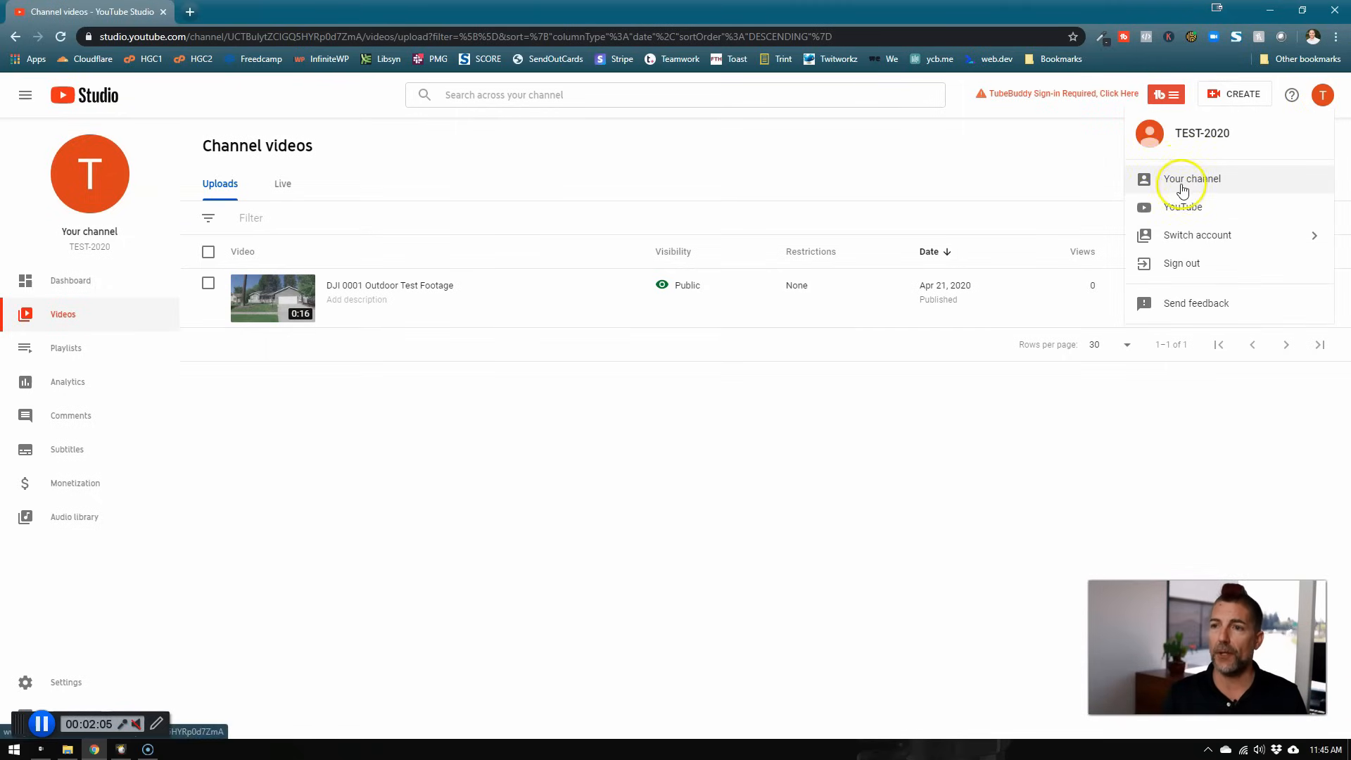
left_click(1190, 178)
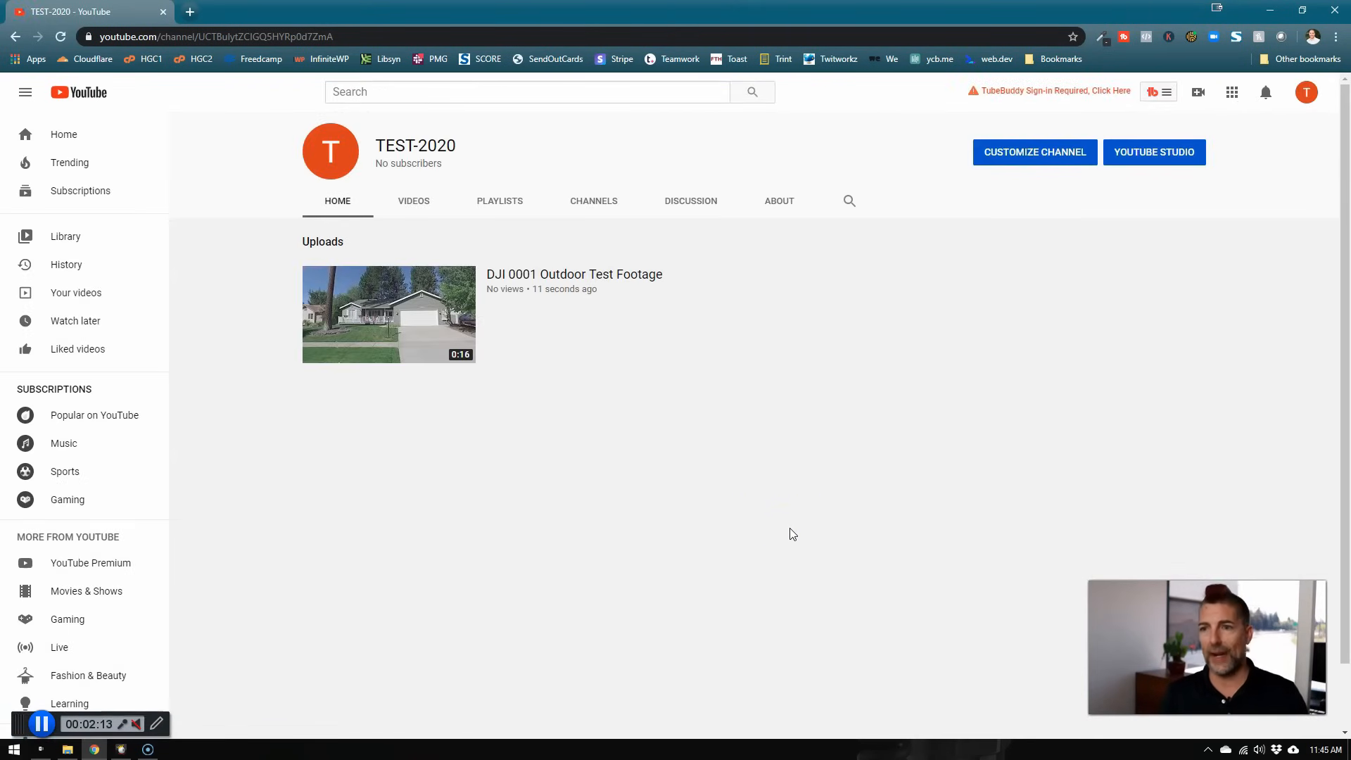
left_click(414, 201)
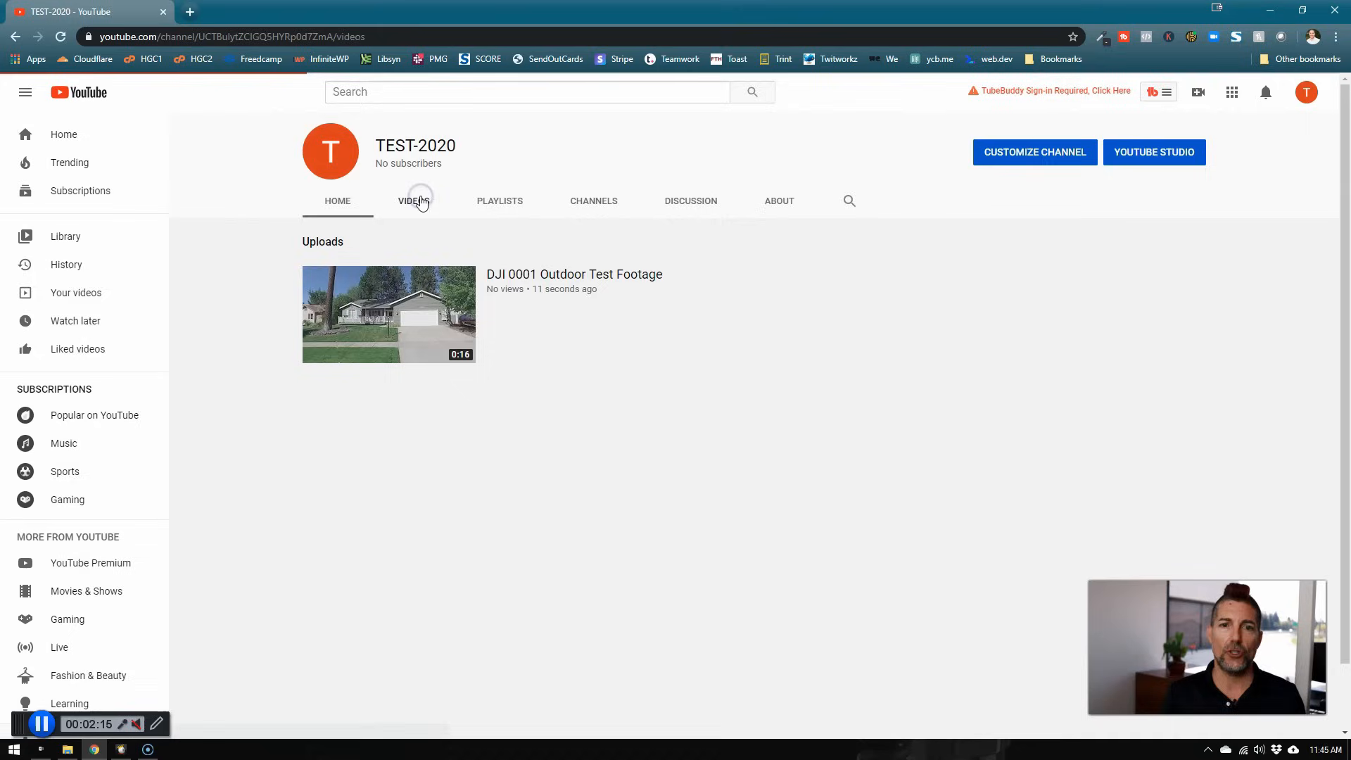
left_click(413, 200)
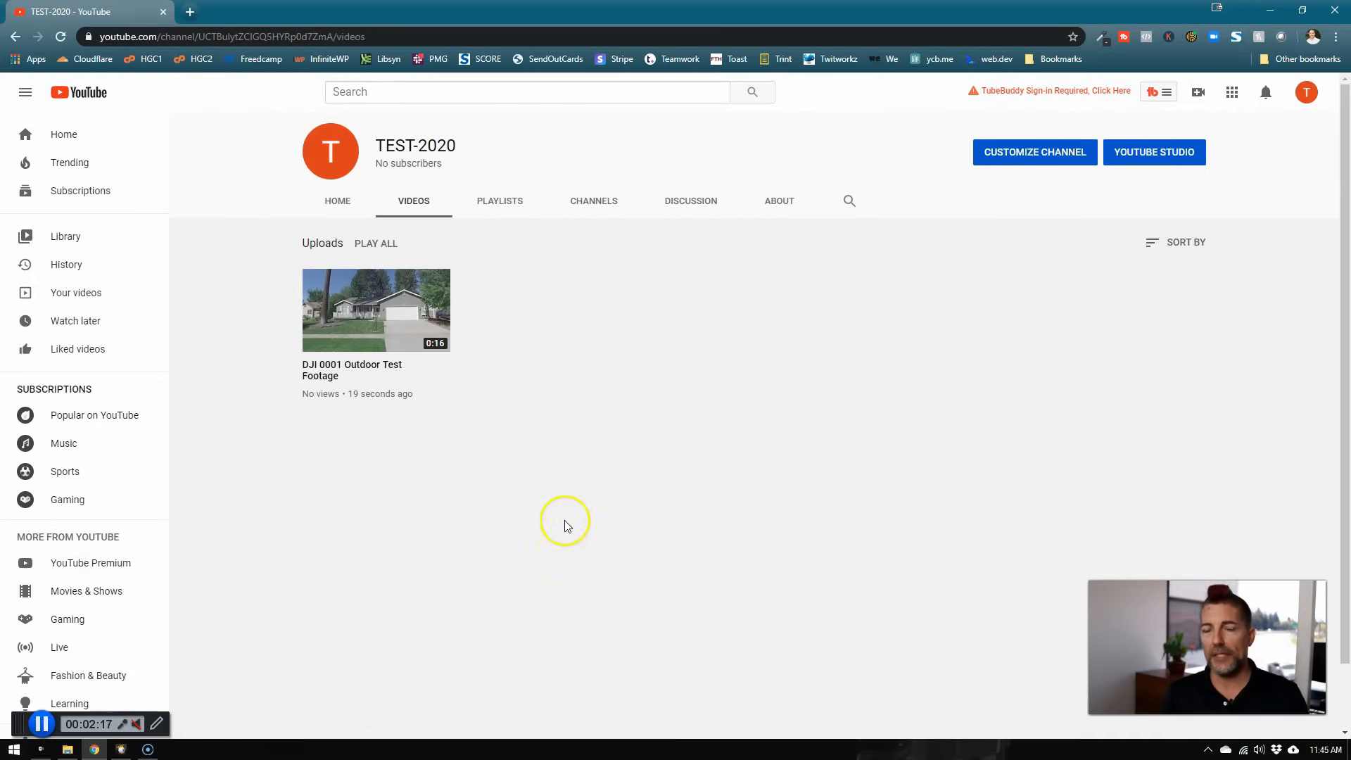
left_click(337, 201)
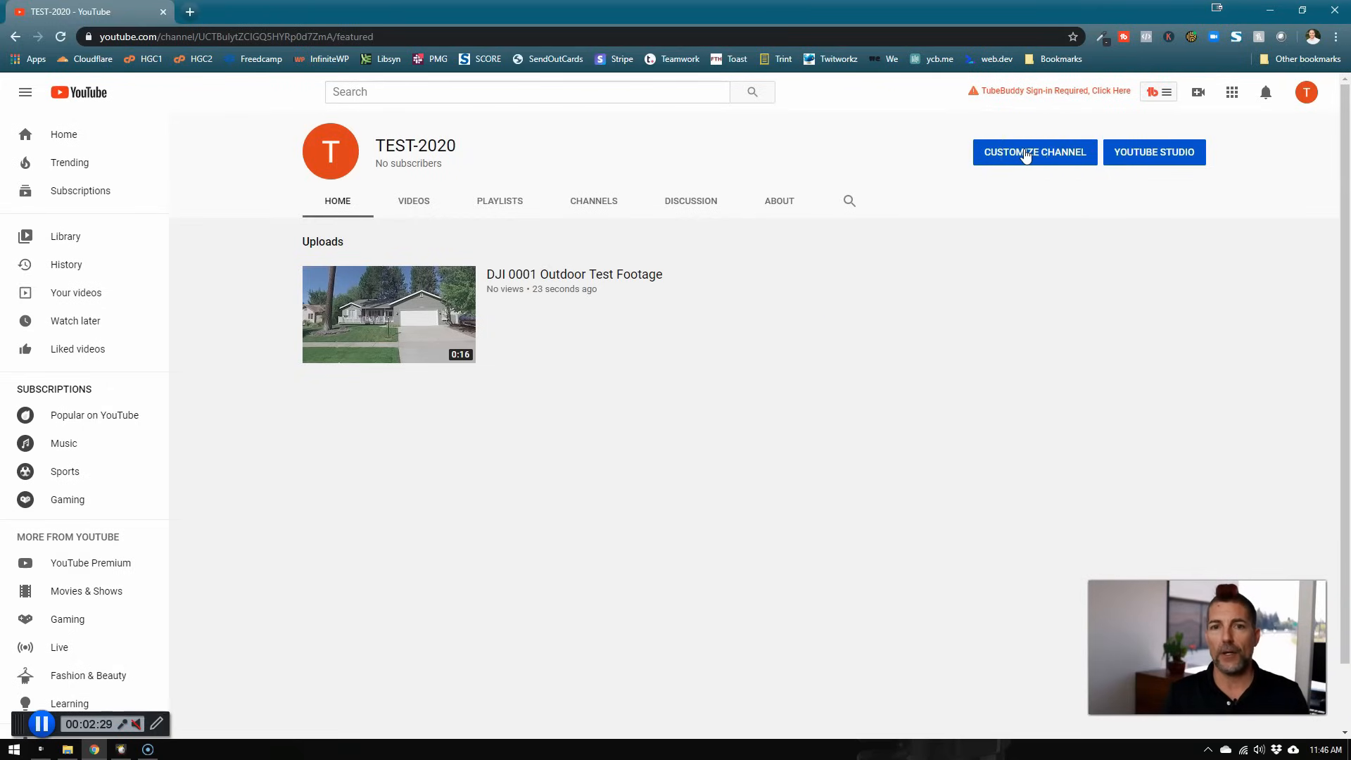
mouse_move(713, 390)
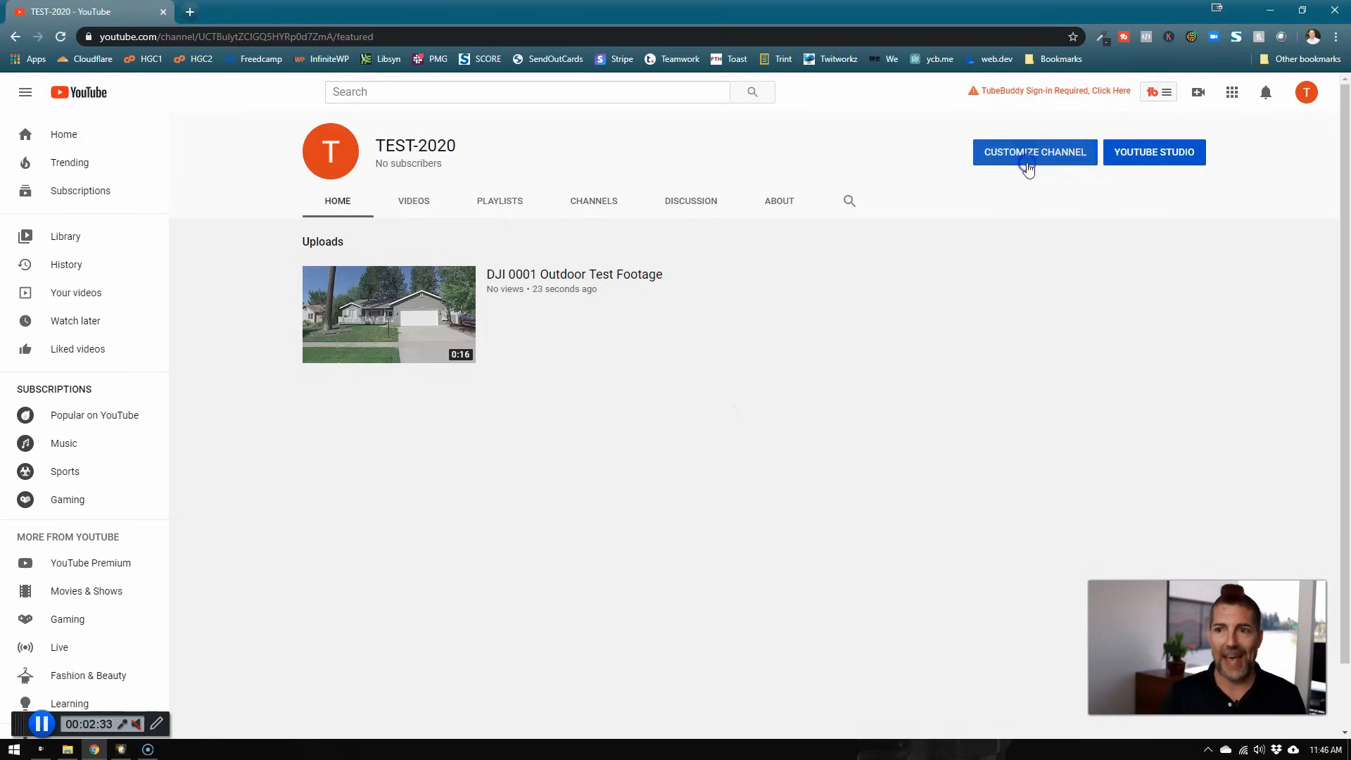
Open Customize Channel for TEST-2020 and scroll through the homepage layout editor.
left_click(1034, 152)
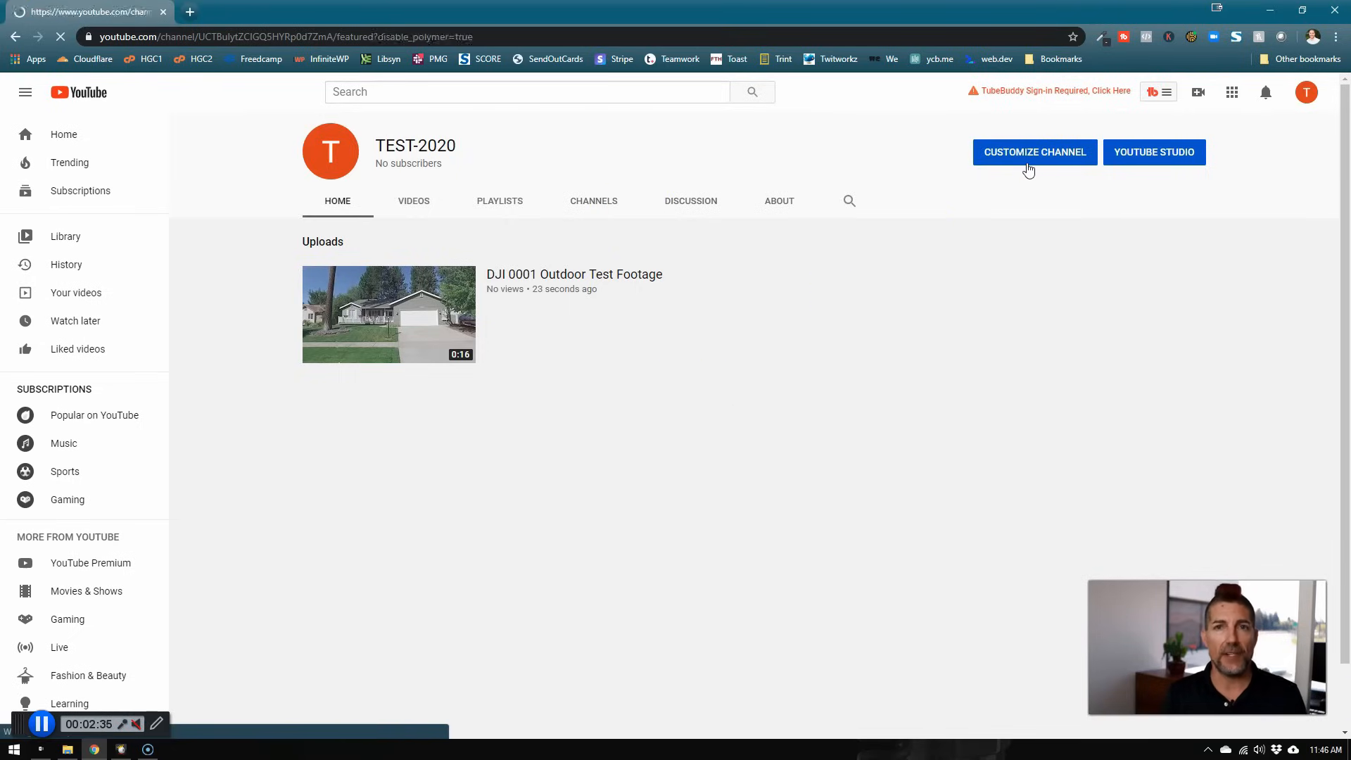
left_click(1033, 152)
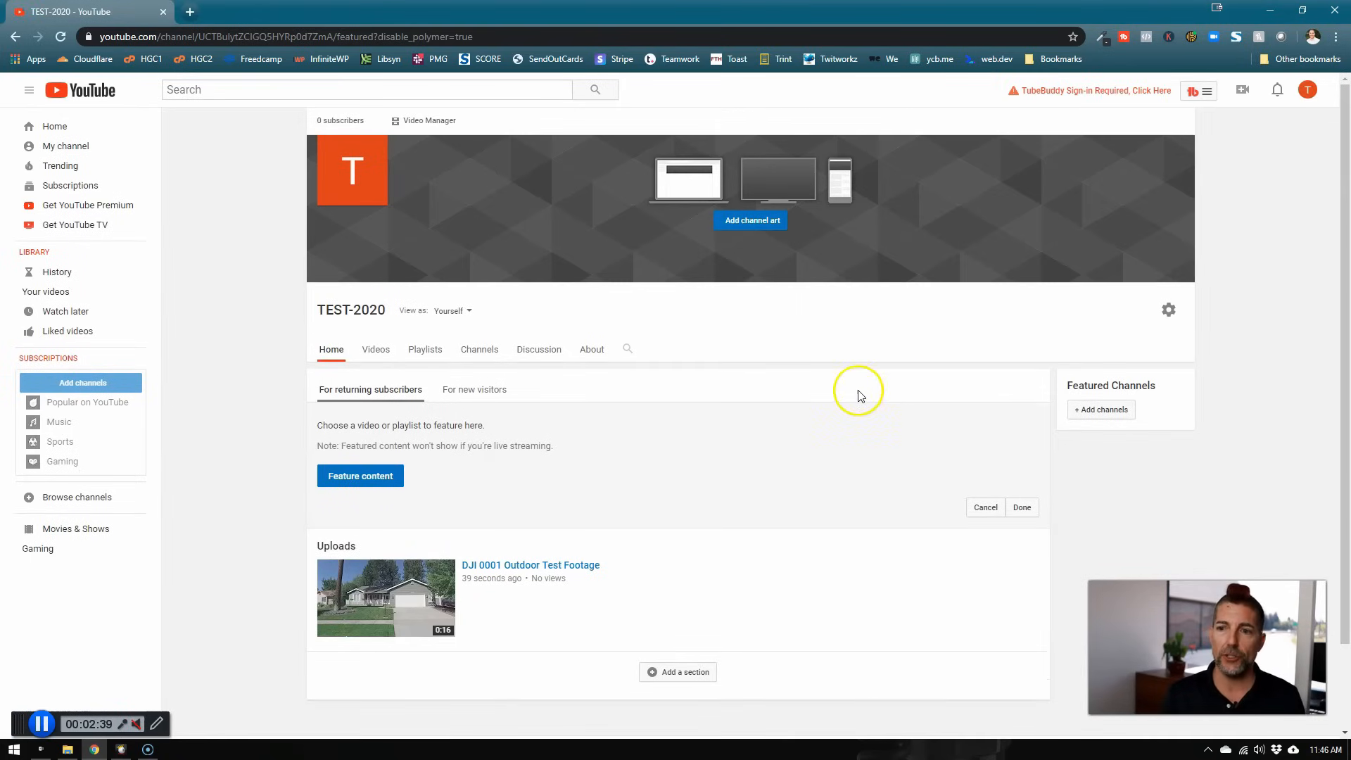
scroll("down", 3)
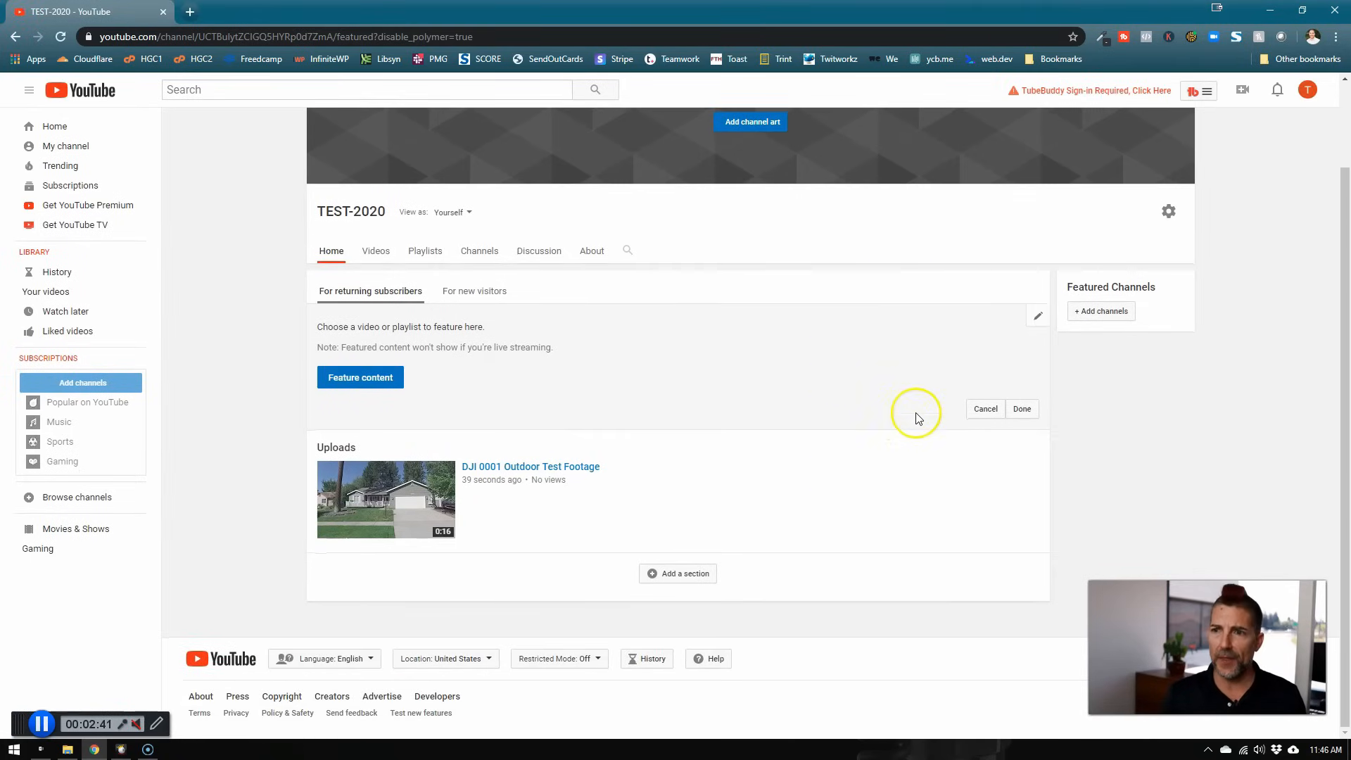
mouse_move(648, 556)
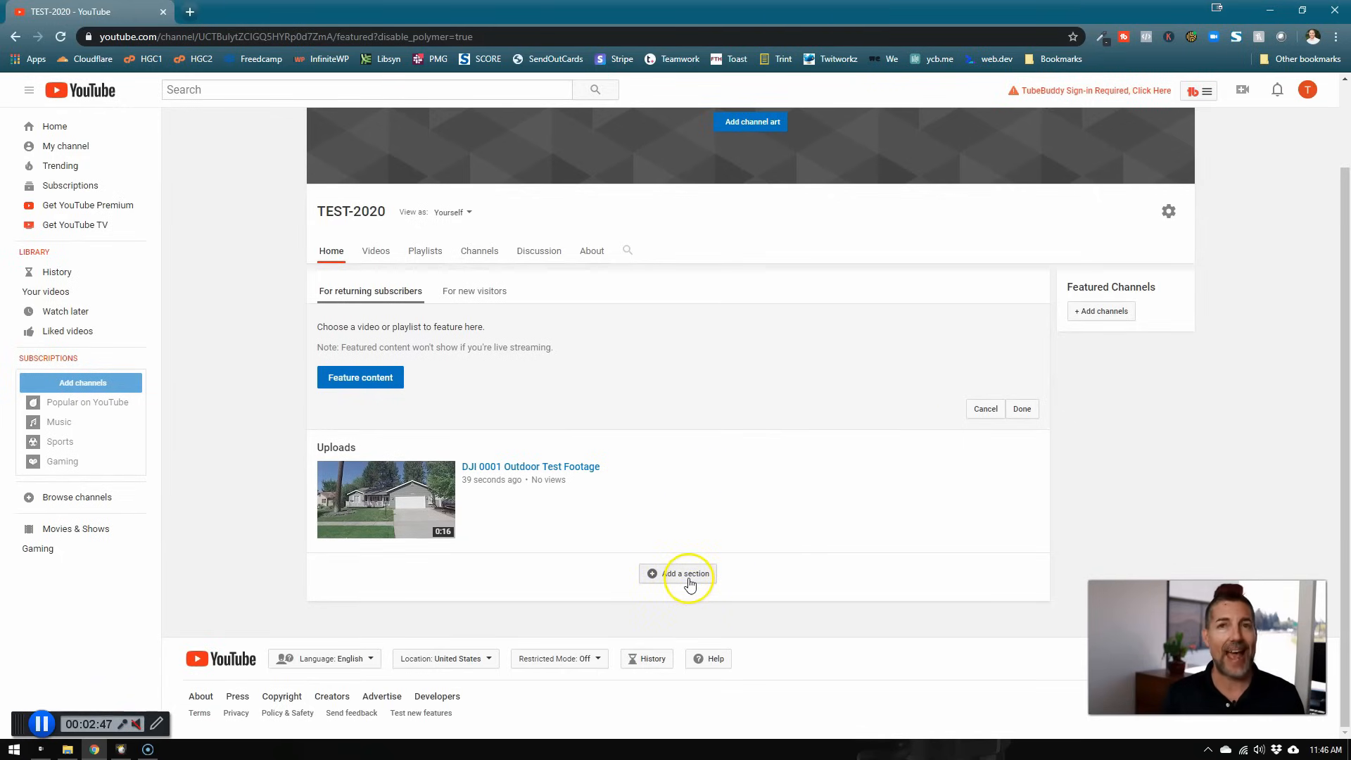
Add a homepage section with Popular uploads content and a chosen layout.
left_click(683, 574)
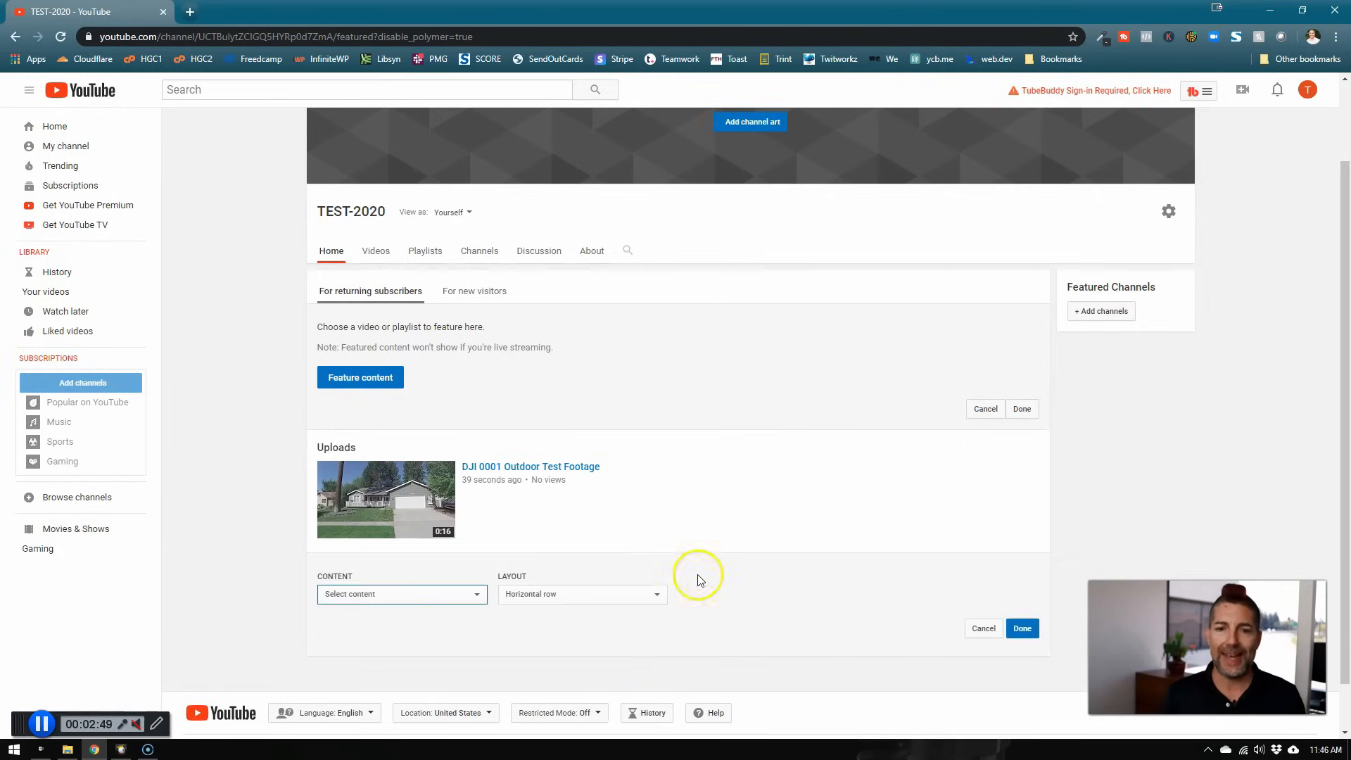
scroll("down", 3)
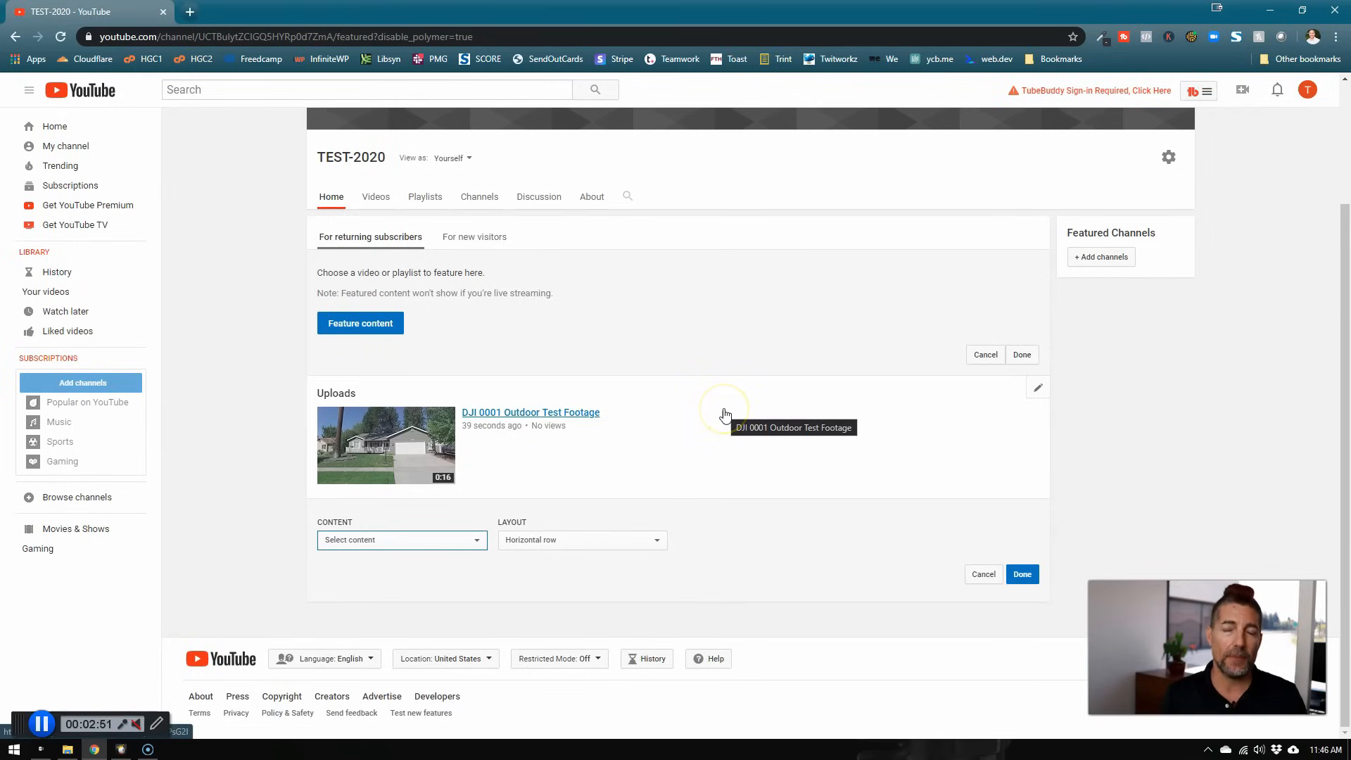
mouse_move(584, 381)
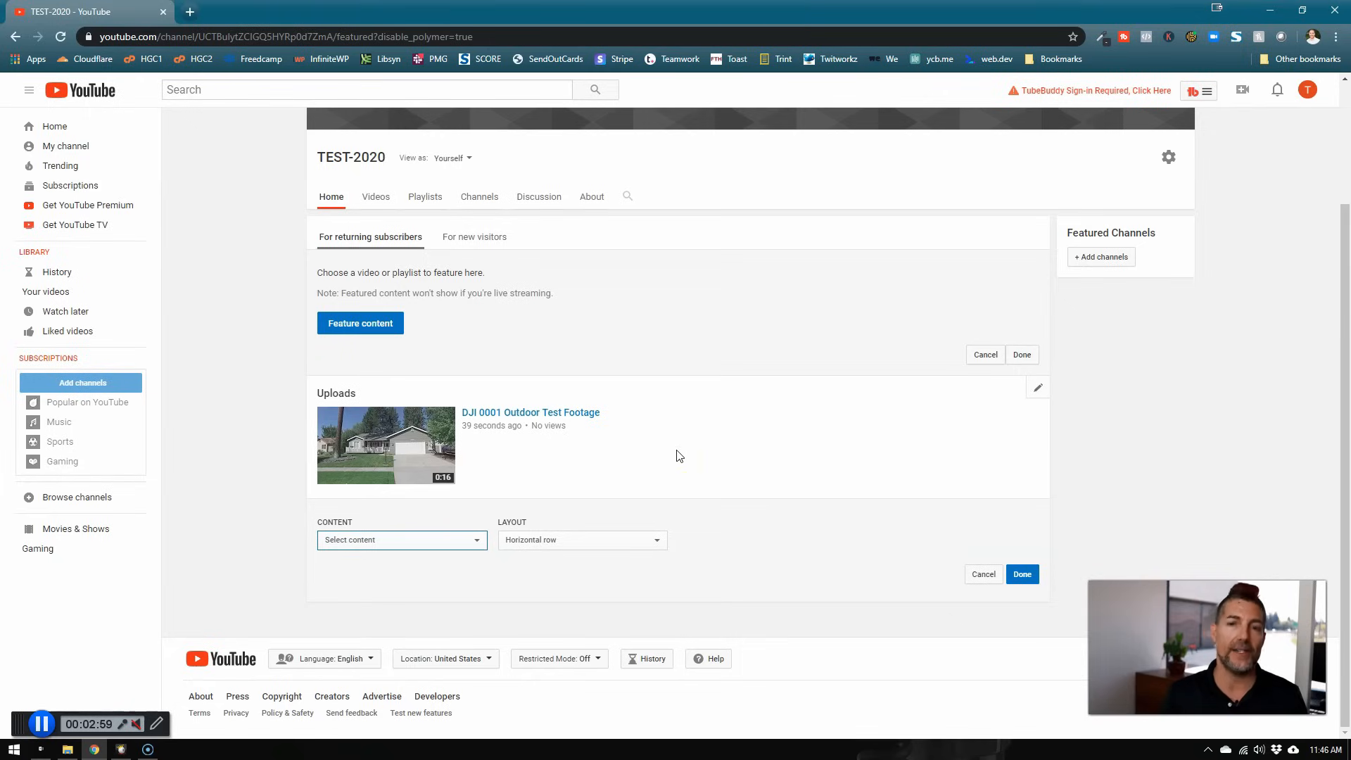
left_click(400, 539)
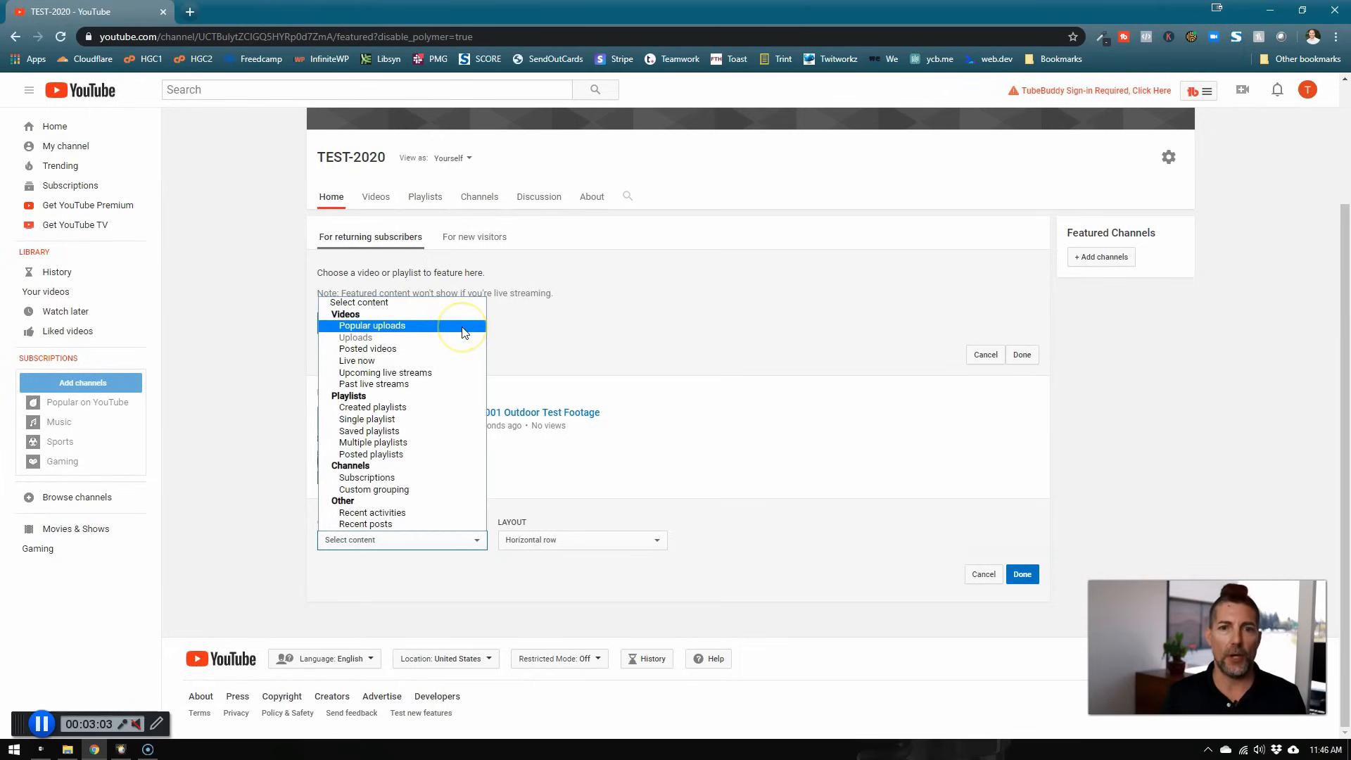
left_click(372, 326)
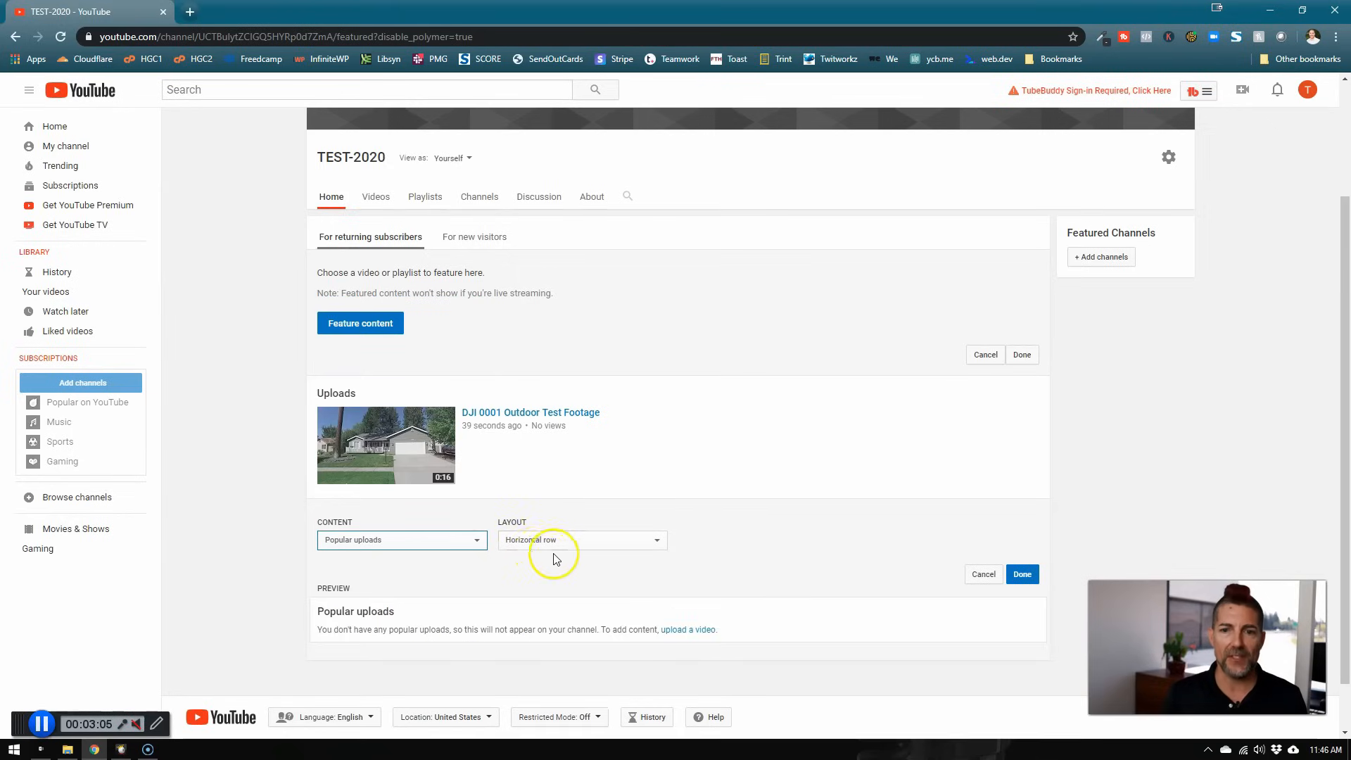
left_click(582, 540)
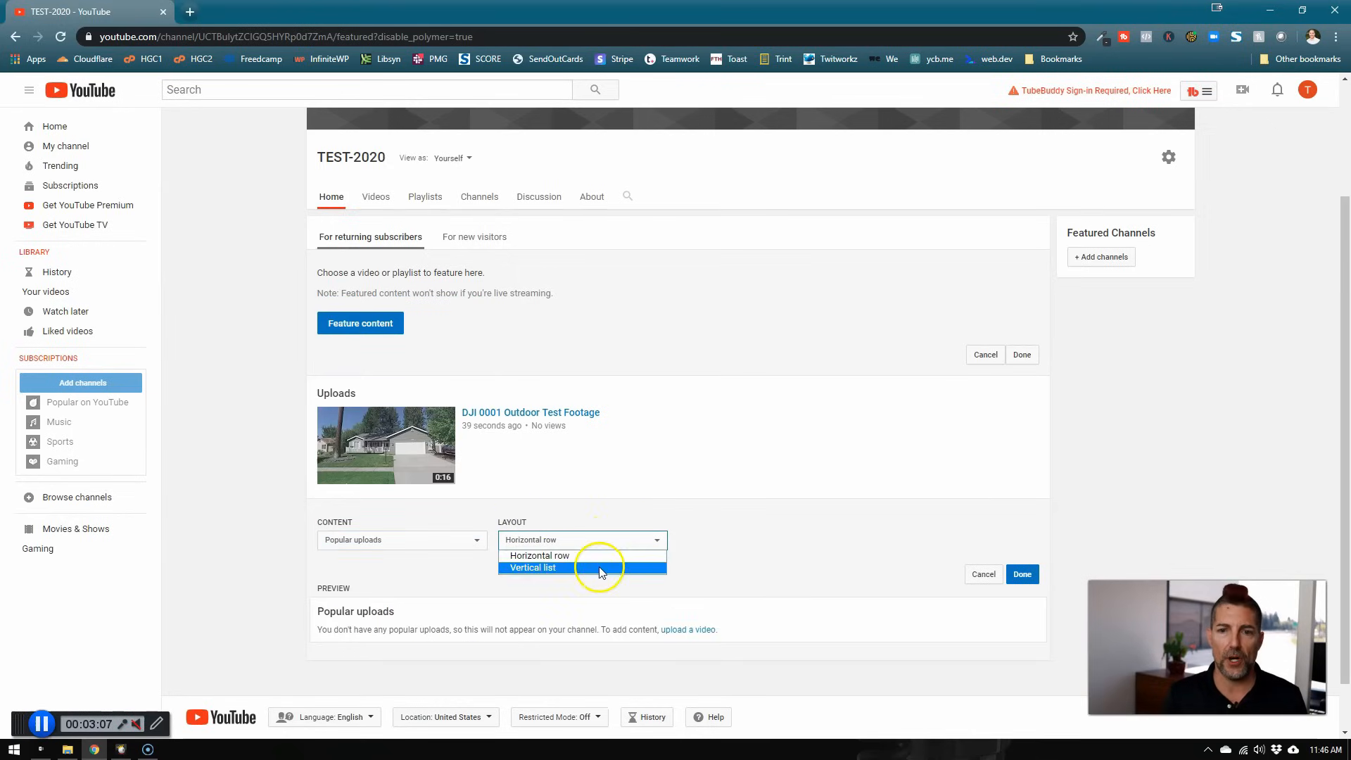
left_click(533, 567)
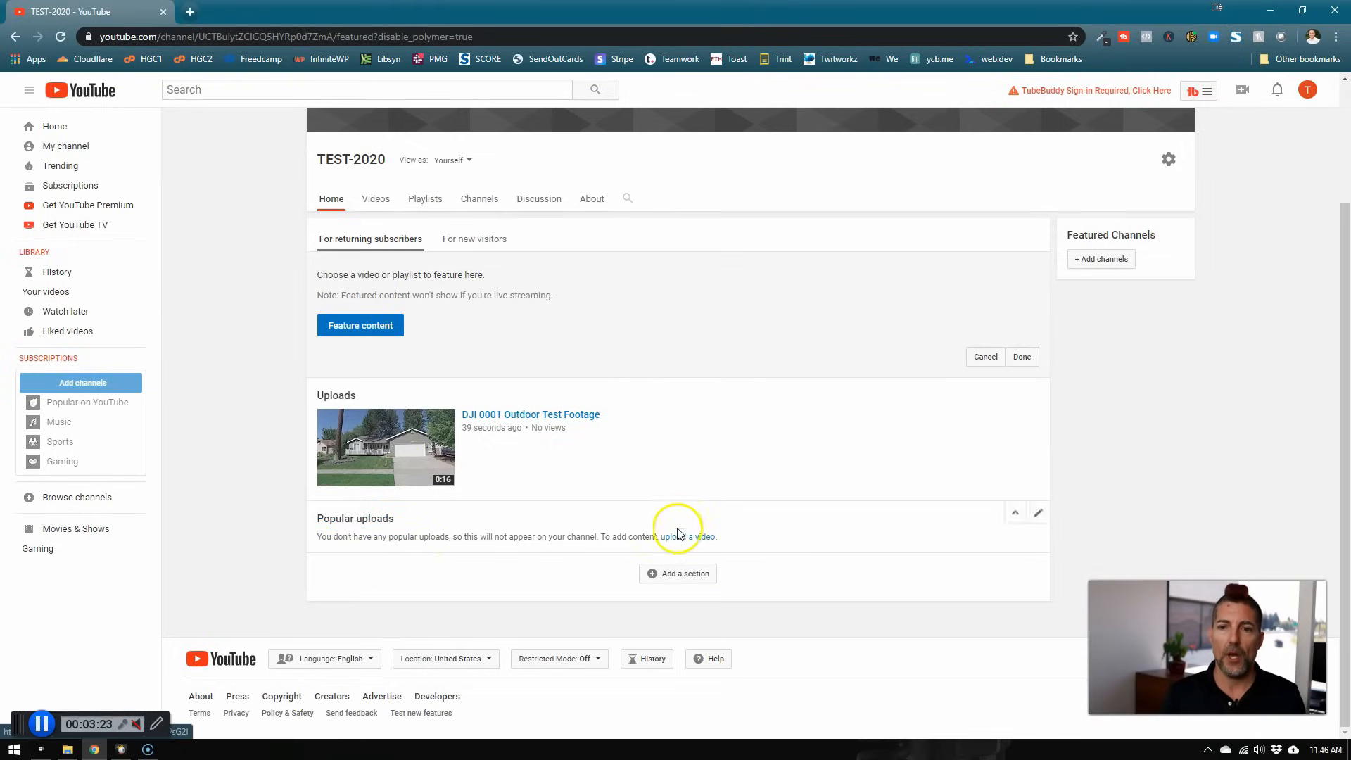
Add another homepage section and browse its Content dropdown options.
left_click(677, 572)
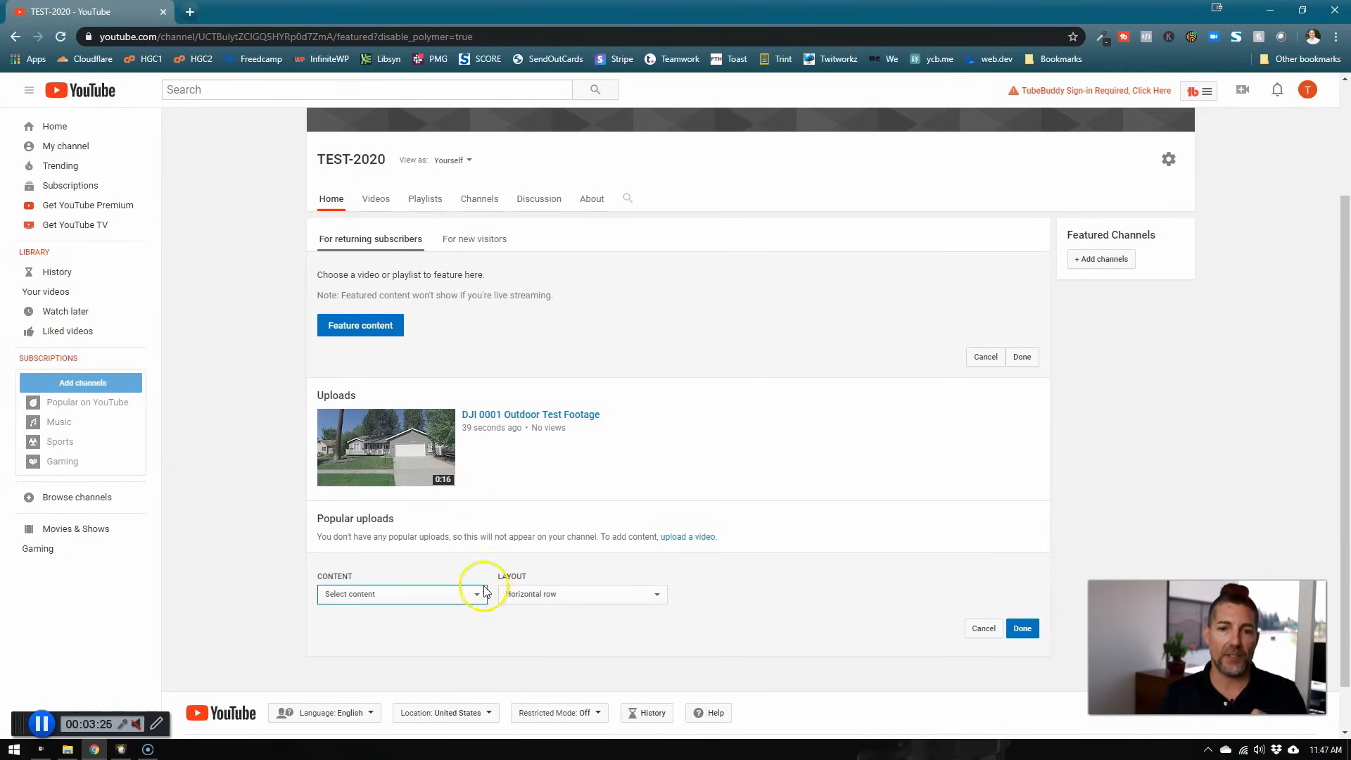
left_click(396, 594)
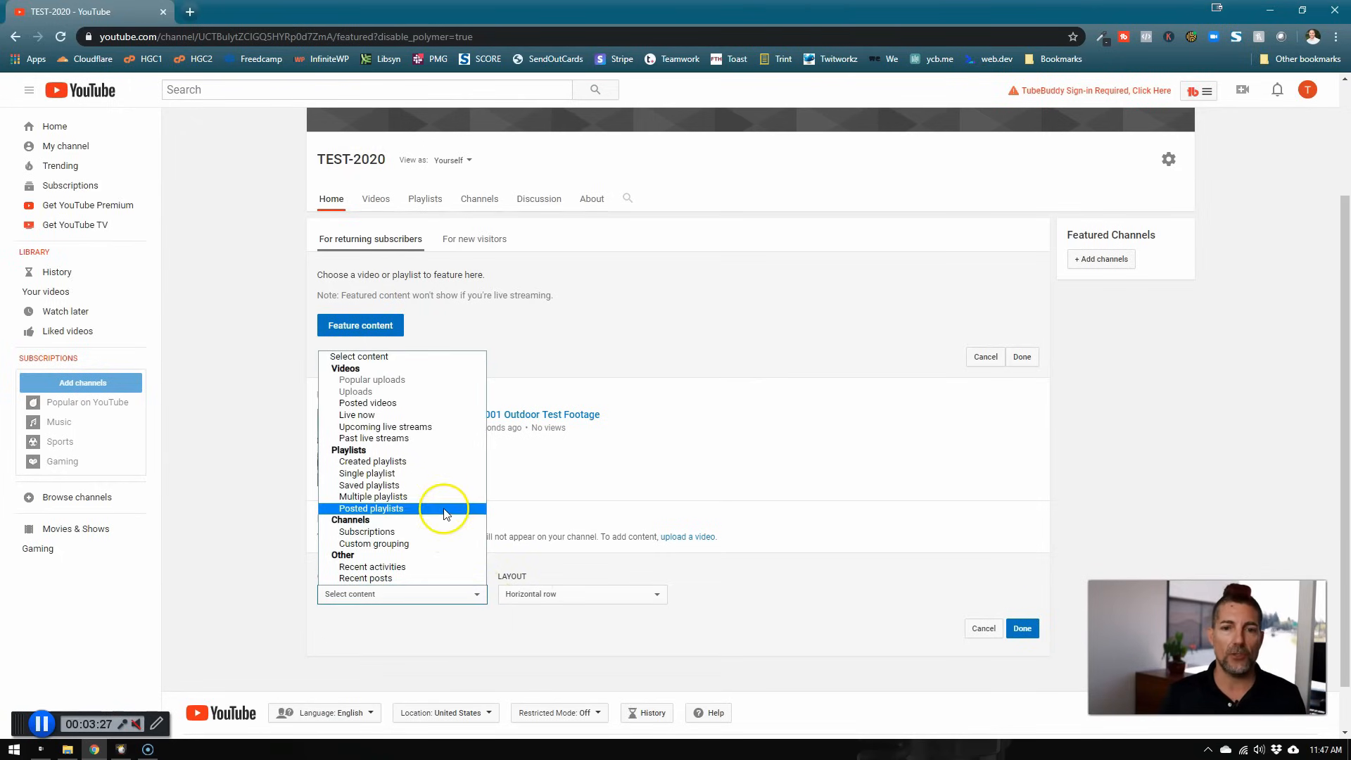
mouse_move(446, 468)
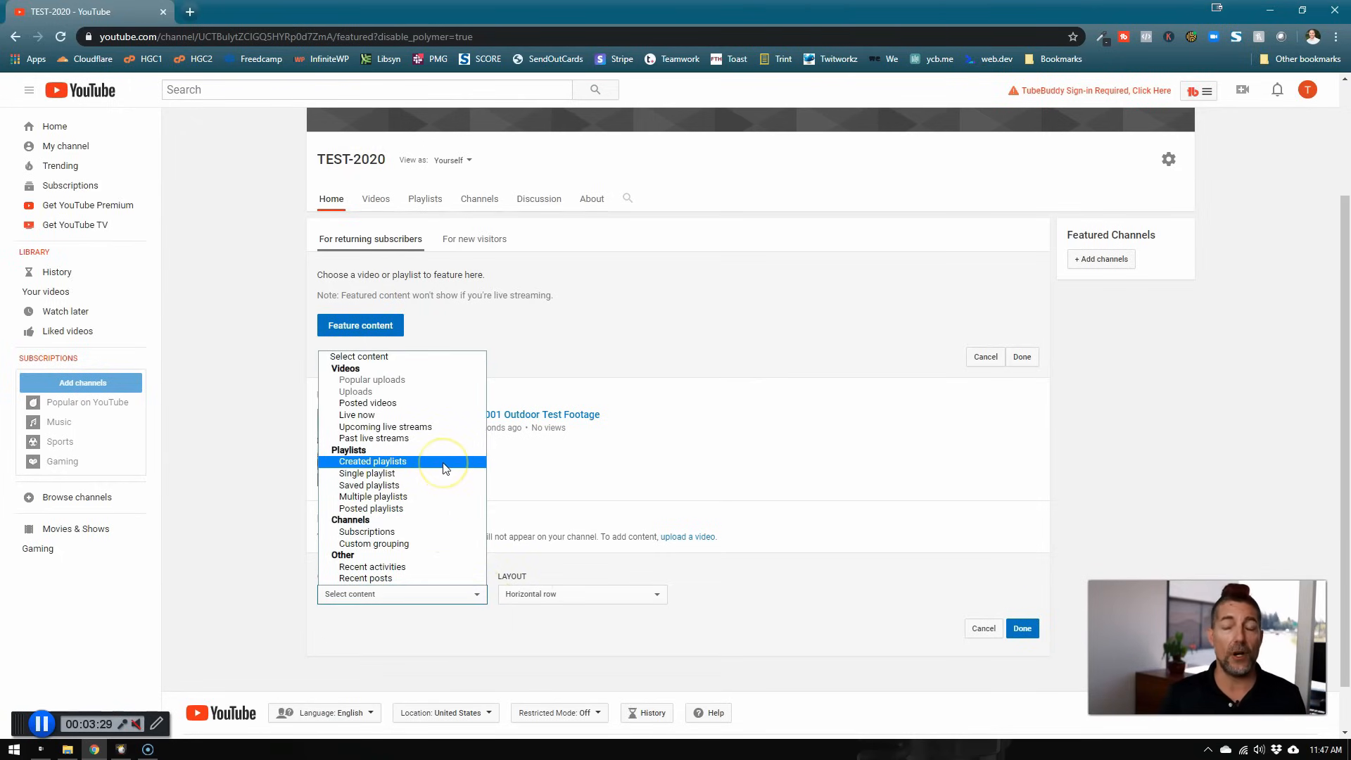
mouse_move(676, 558)
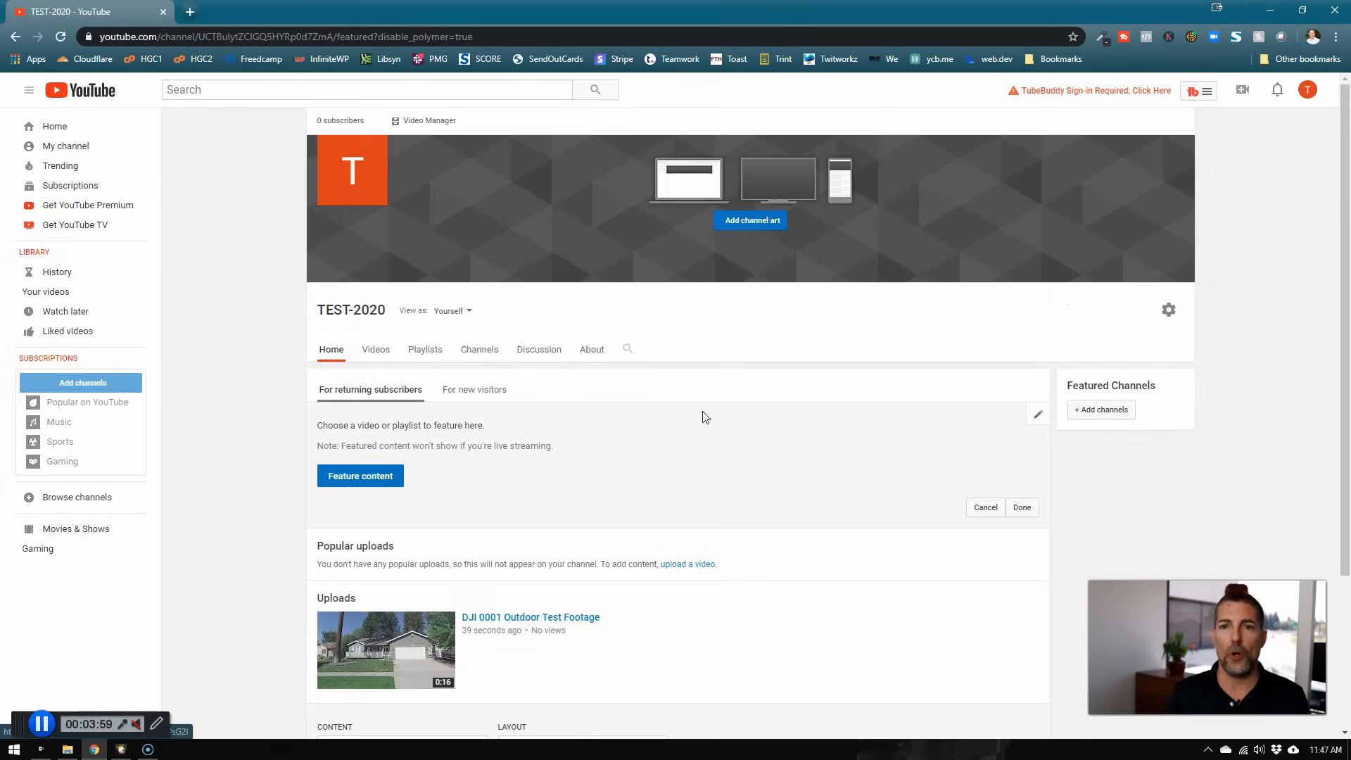
Click Done on the new section with no content, triggering the content-type warning.
scroll("down", 3)
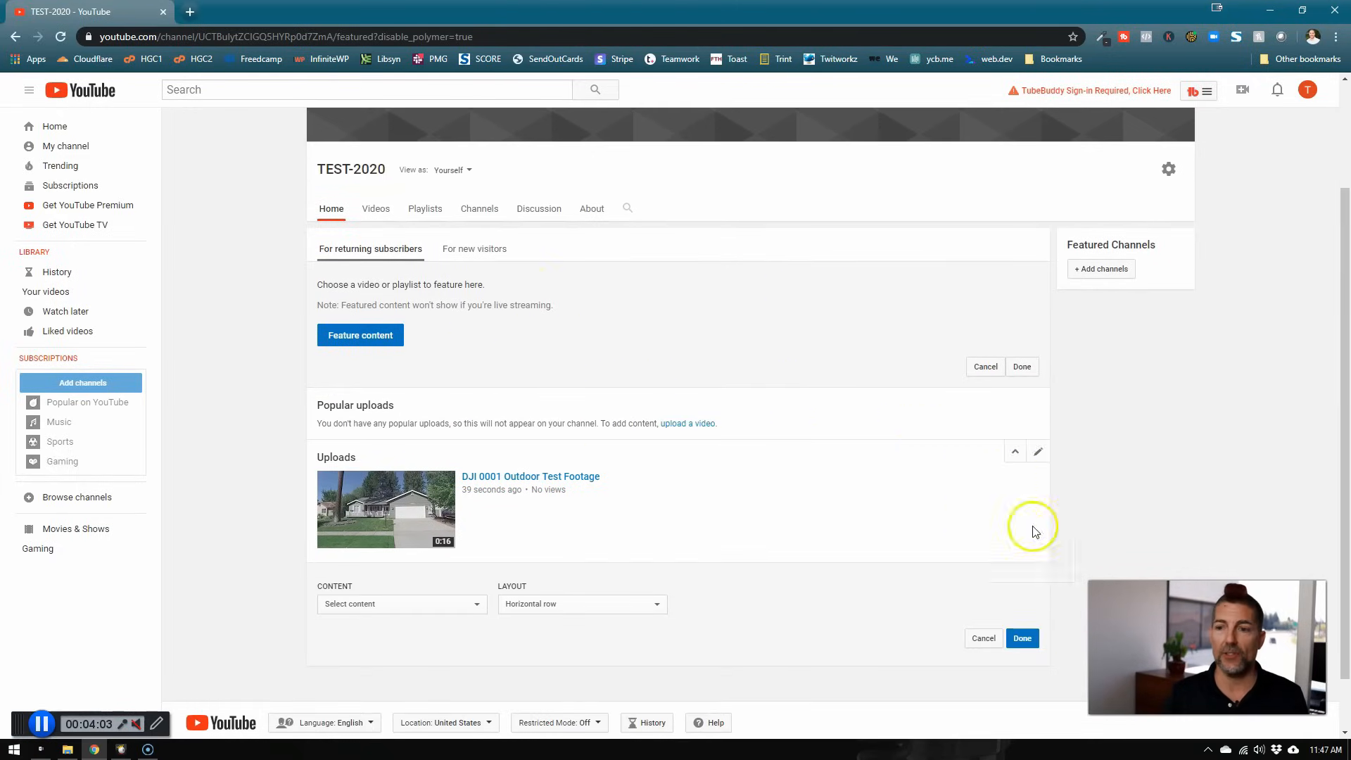
left_click(1022, 638)
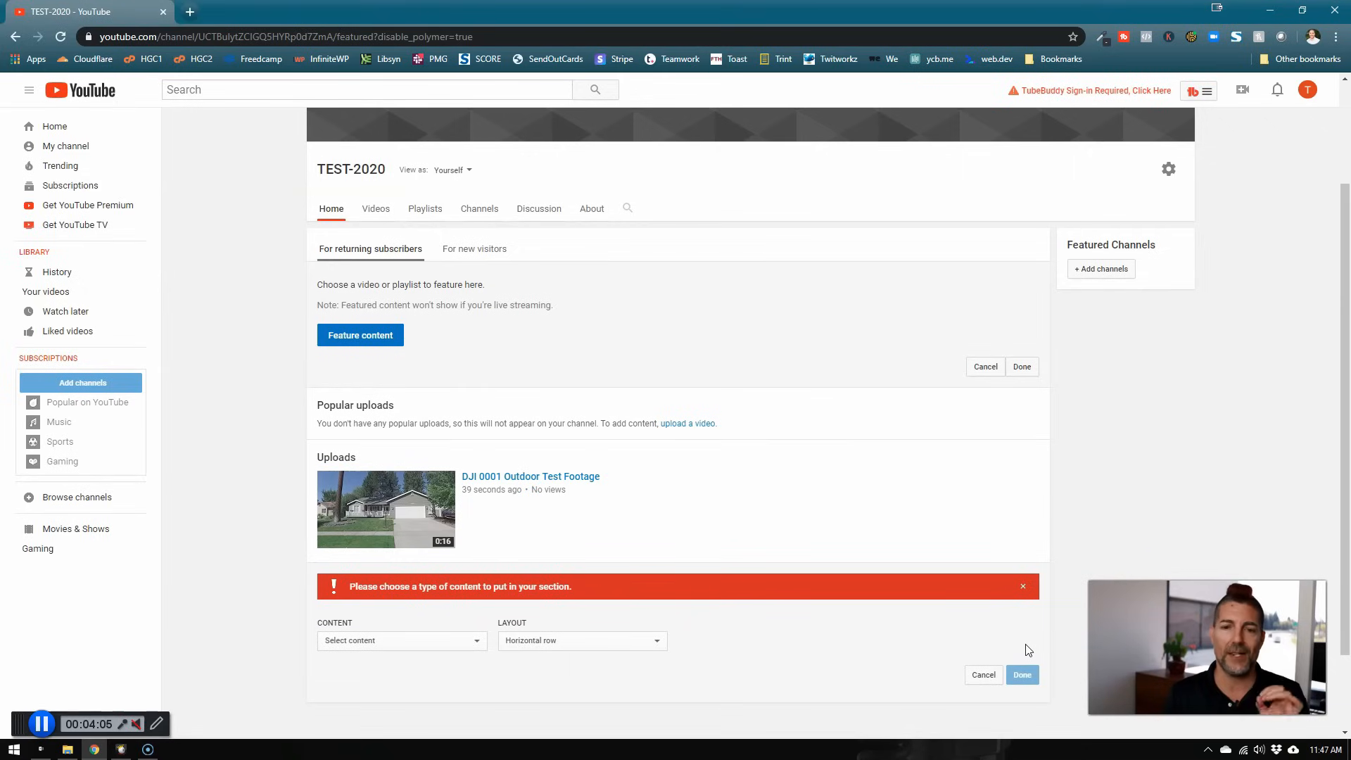